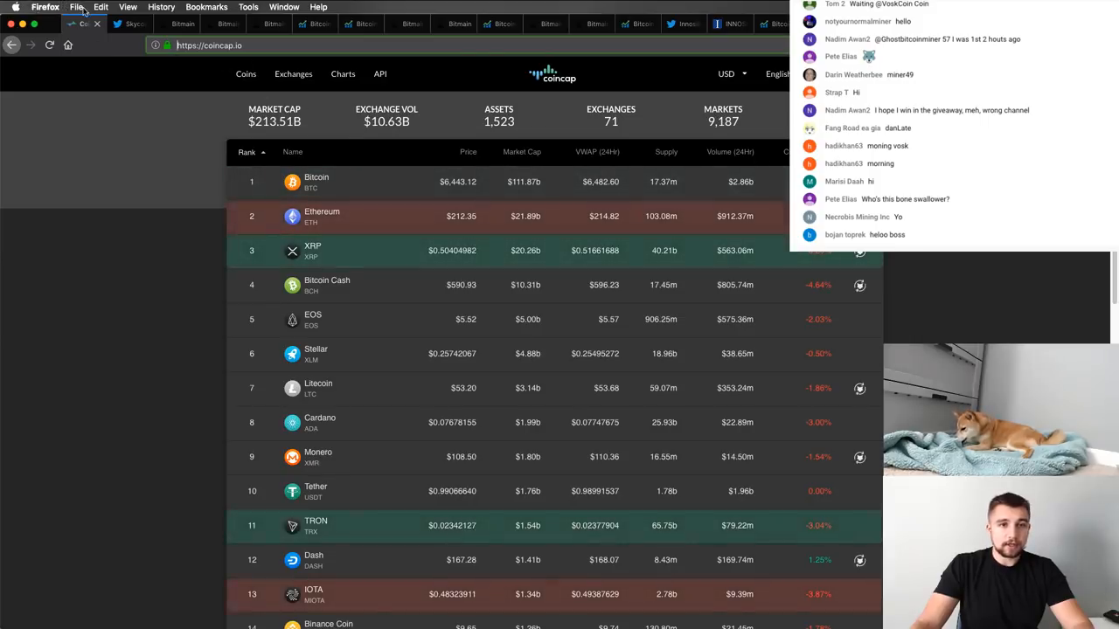
View John McAfee's quoted Skycoin tattoo tweet and return to the partnership tweet
left_click(131, 25)
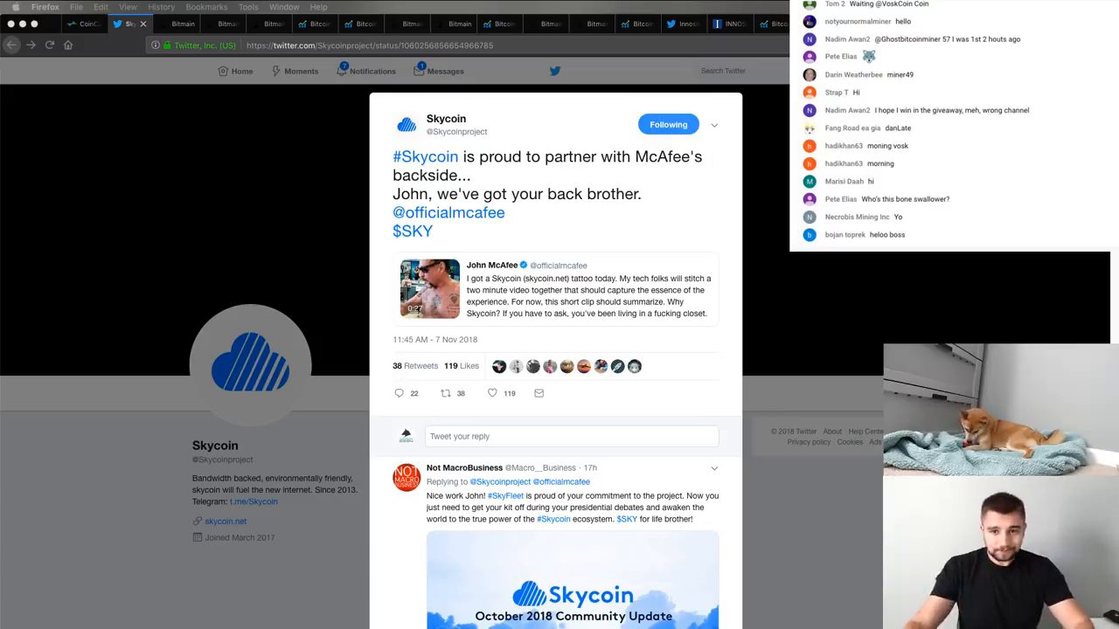
mouse_move(507, 82)
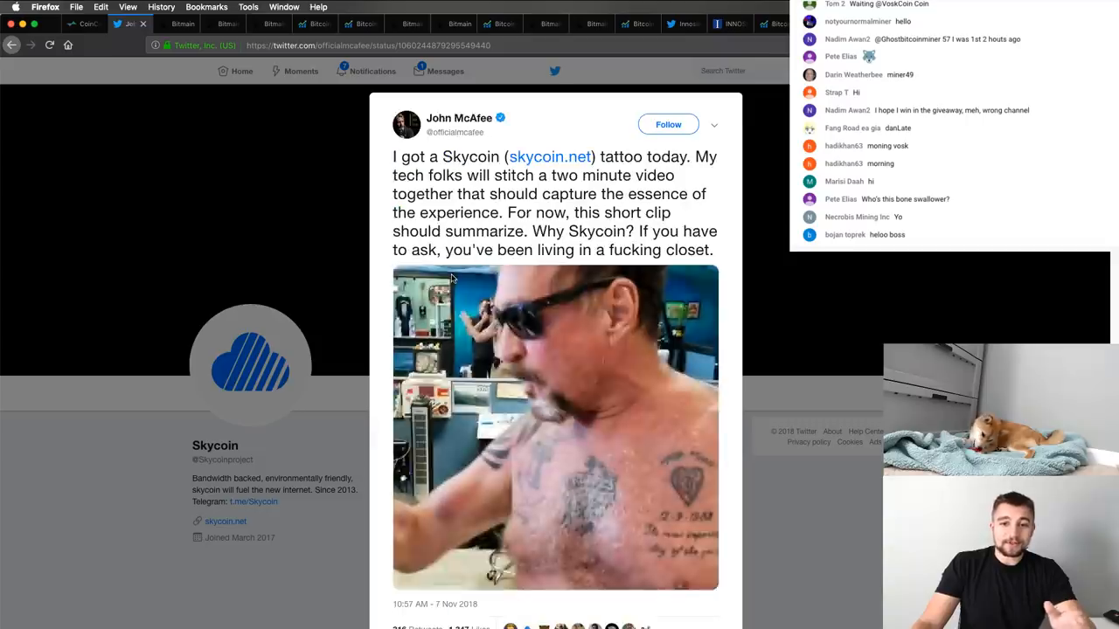
left_click(556, 427)
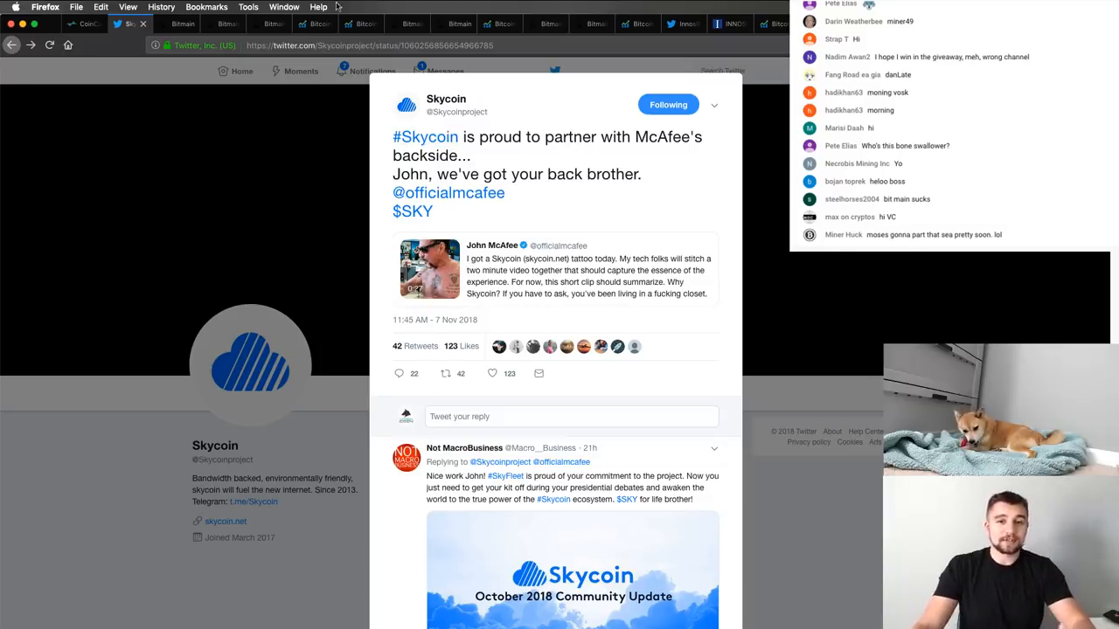
mouse_move(488, 126)
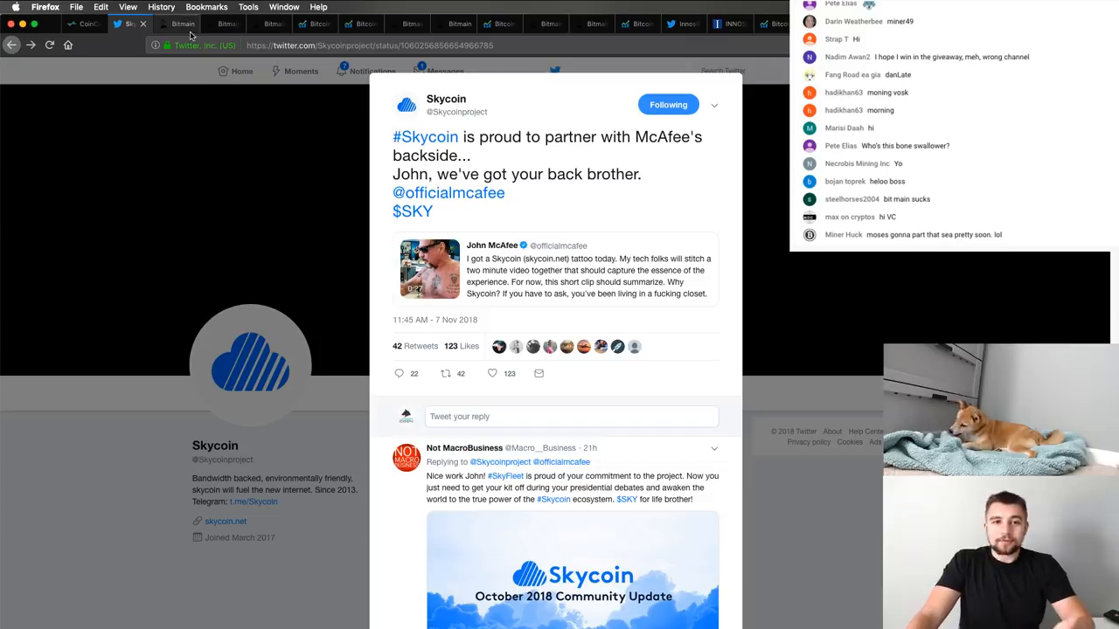
Show Bitmain's Antminer listing with L3+, D3 and A3 prices
left_click(175, 24)
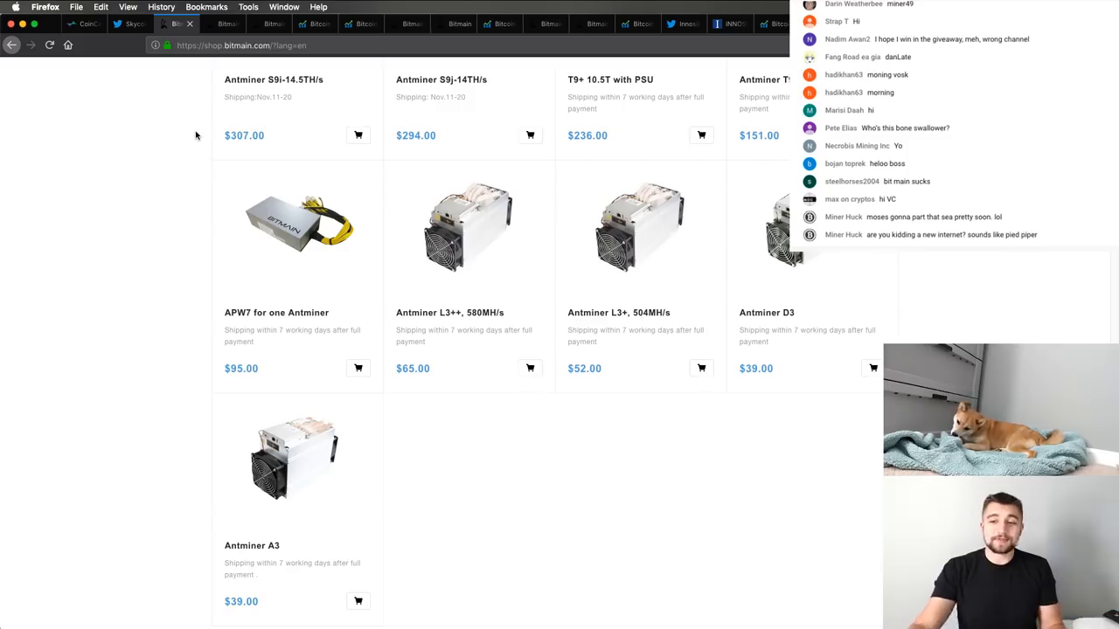
mouse_move(787, 381)
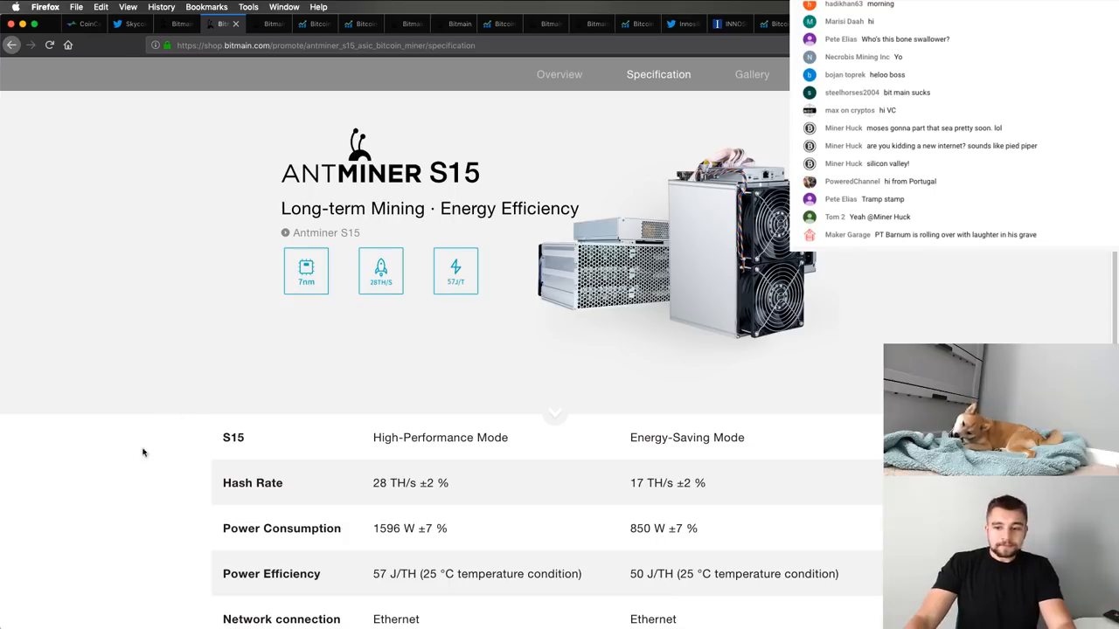
mouse_move(610, 433)
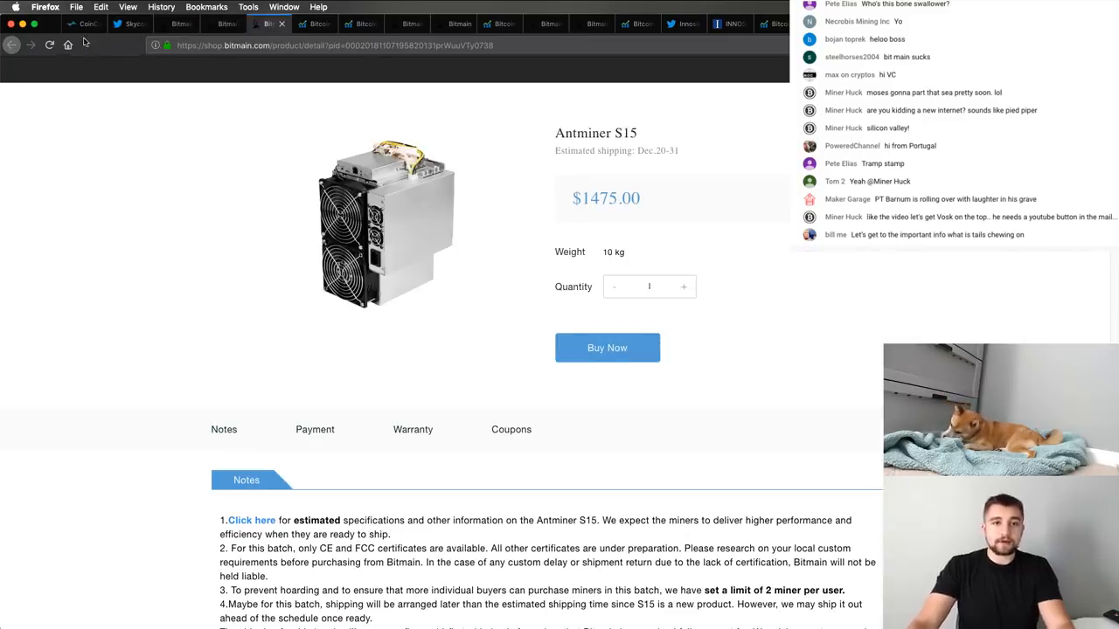
mouse_move(88, 84)
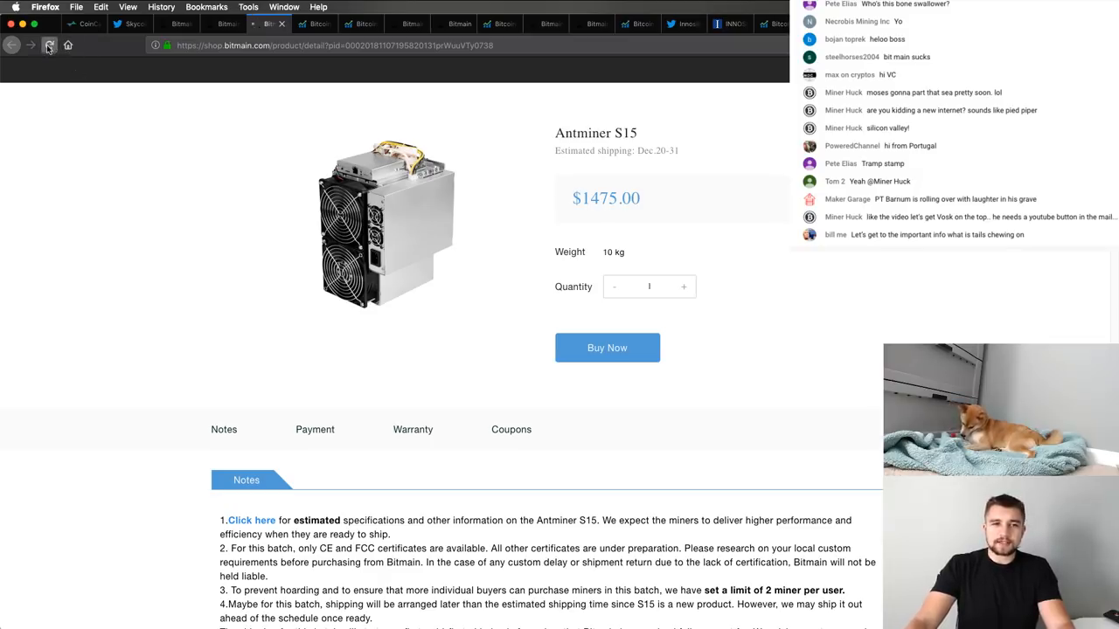
Reload the Antminer S15 page and attempt Buy Now, revealing the $1,475 miner as sold out
left_click(607, 348)
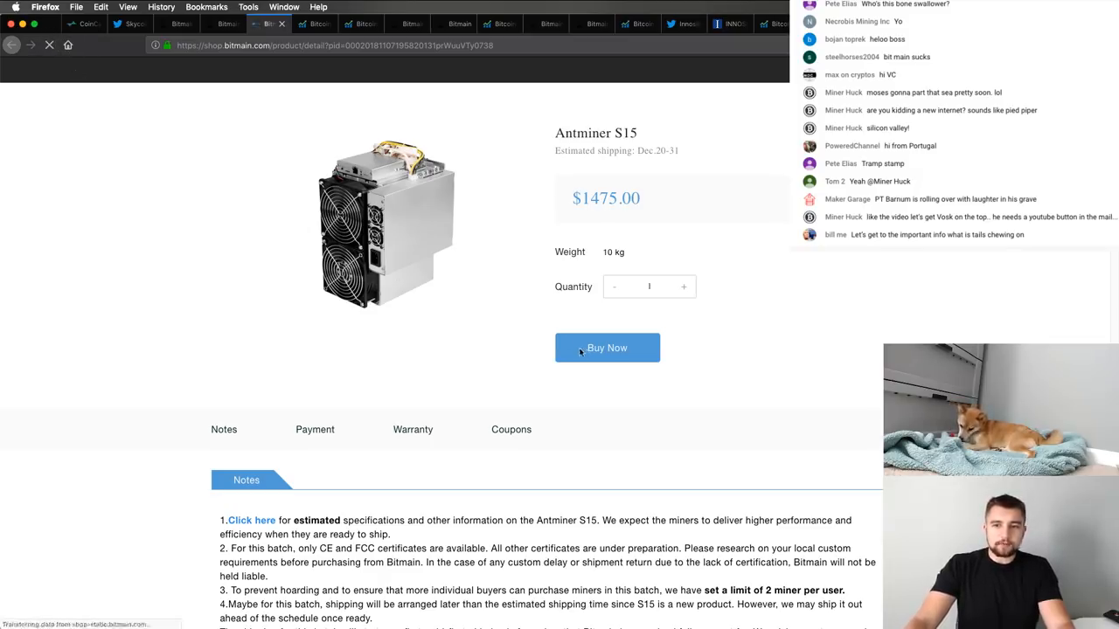
left_click(607, 348)
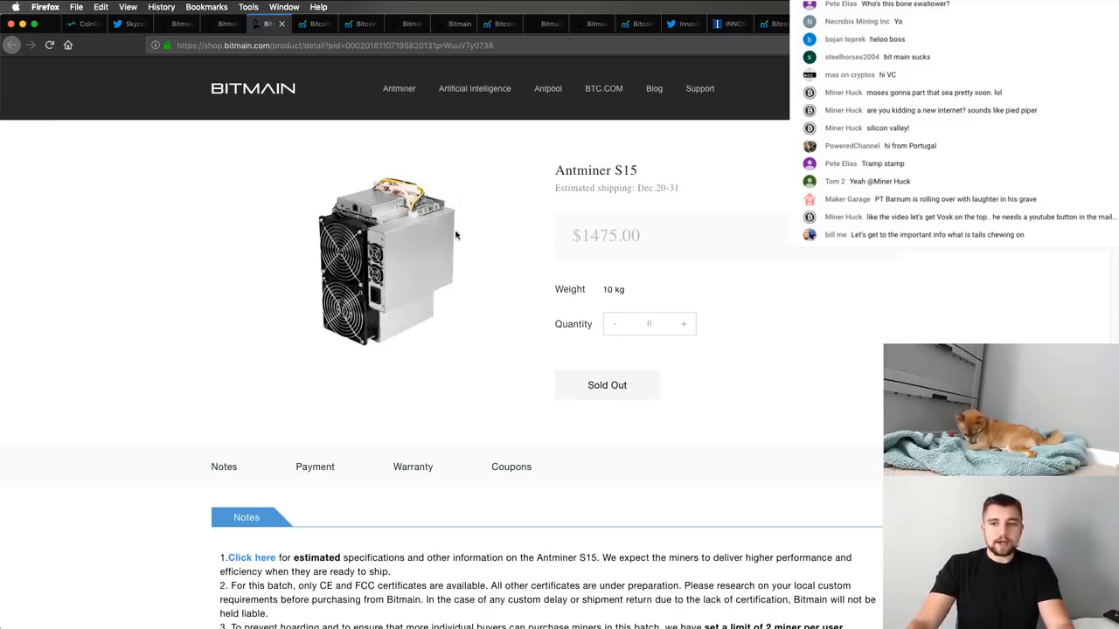
scroll("down", 3)
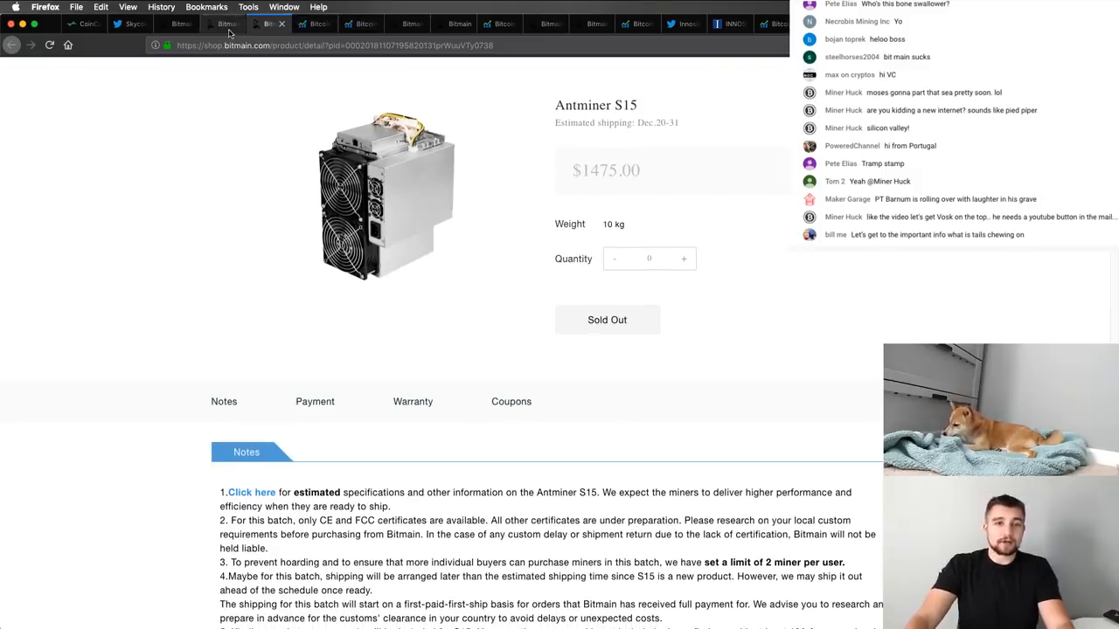
Enter 17 TH/s and 850 W in the bitcoin mining calculator for $34.58 monthly profit
left_click(315, 25)
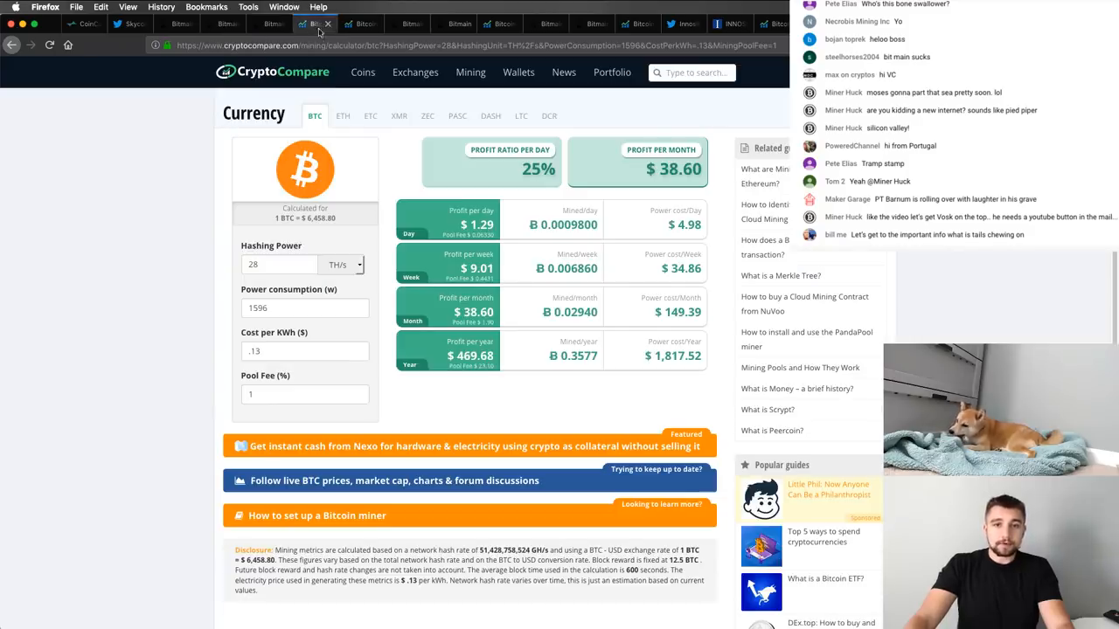
left_click(280, 264)
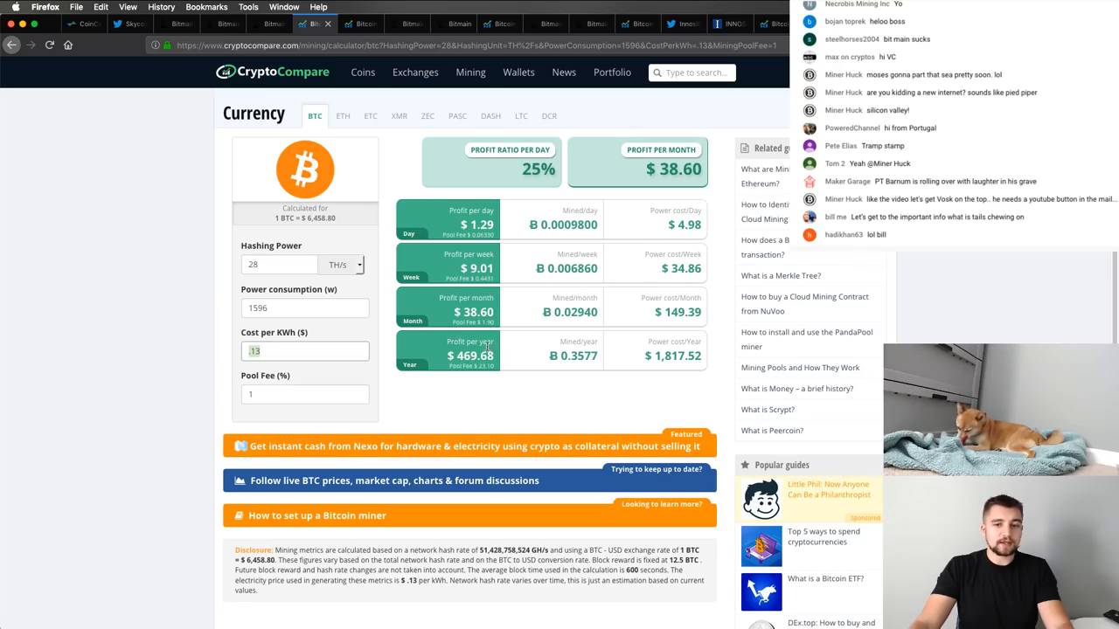
mouse_move(255, 57)
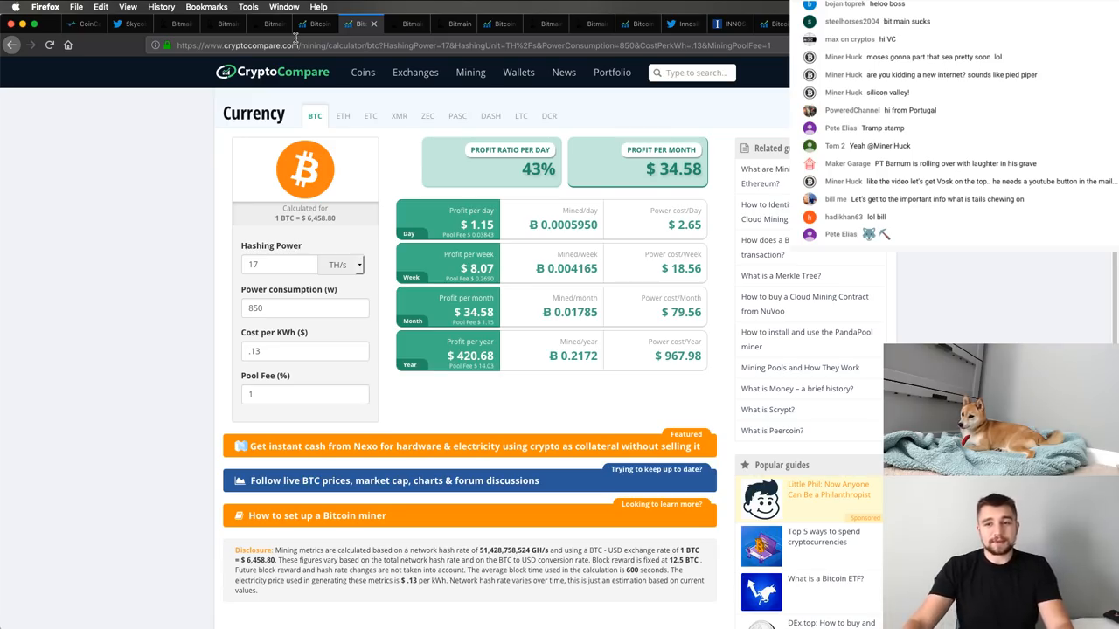
mouse_move(315, 25)
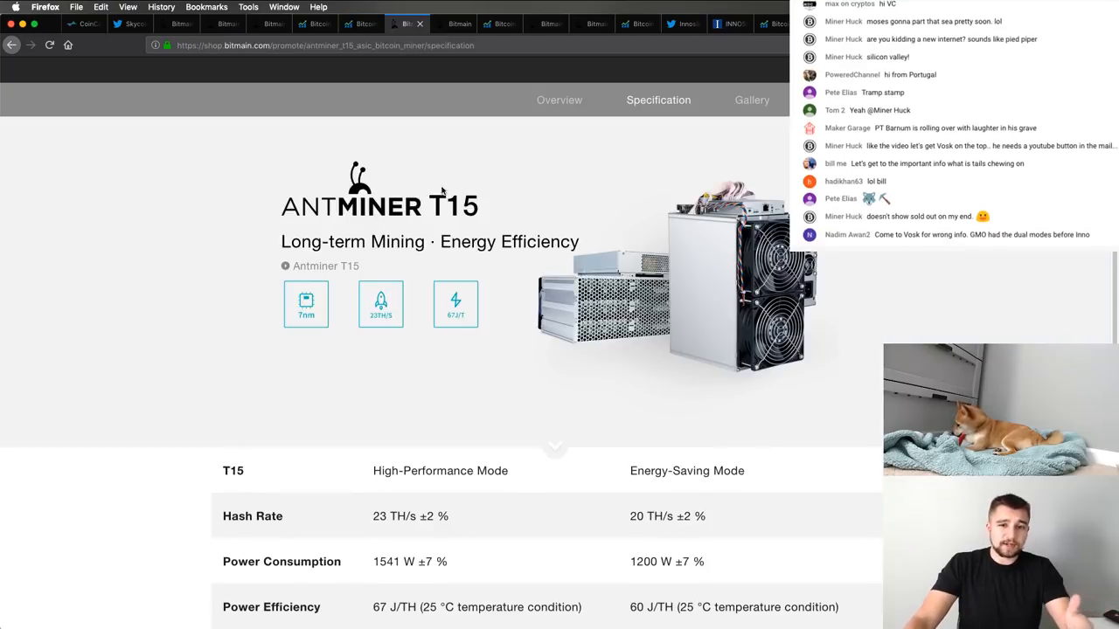
Scroll the Antminer T15 specification table listing 23 TH/s at 1541 W and 20 TH/s at 1200 W
scroll("down", 3)
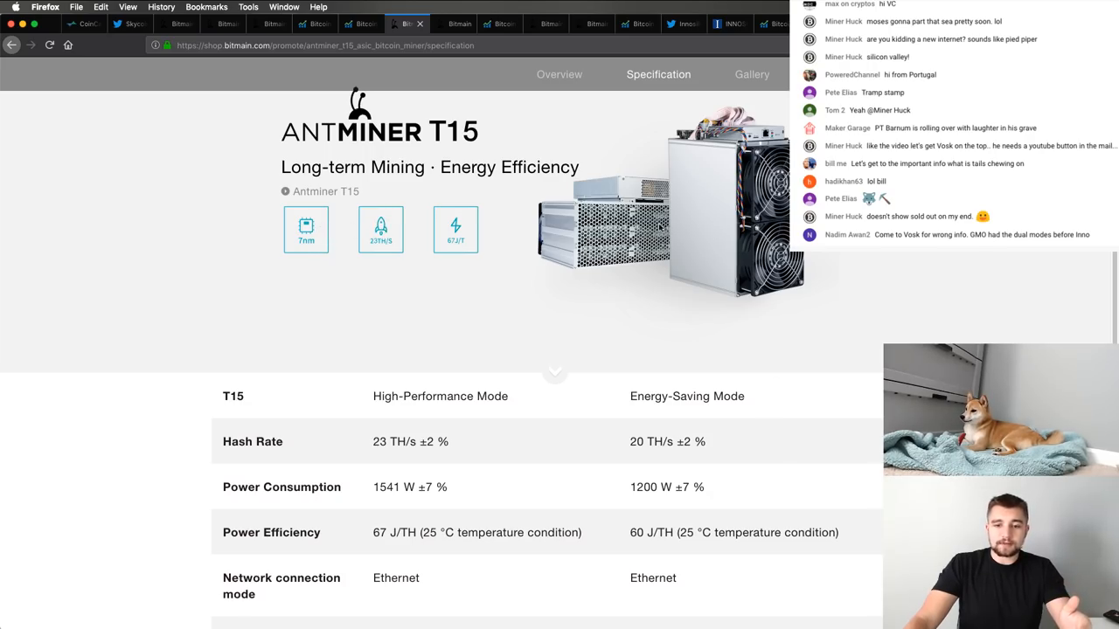
scroll("down", 3)
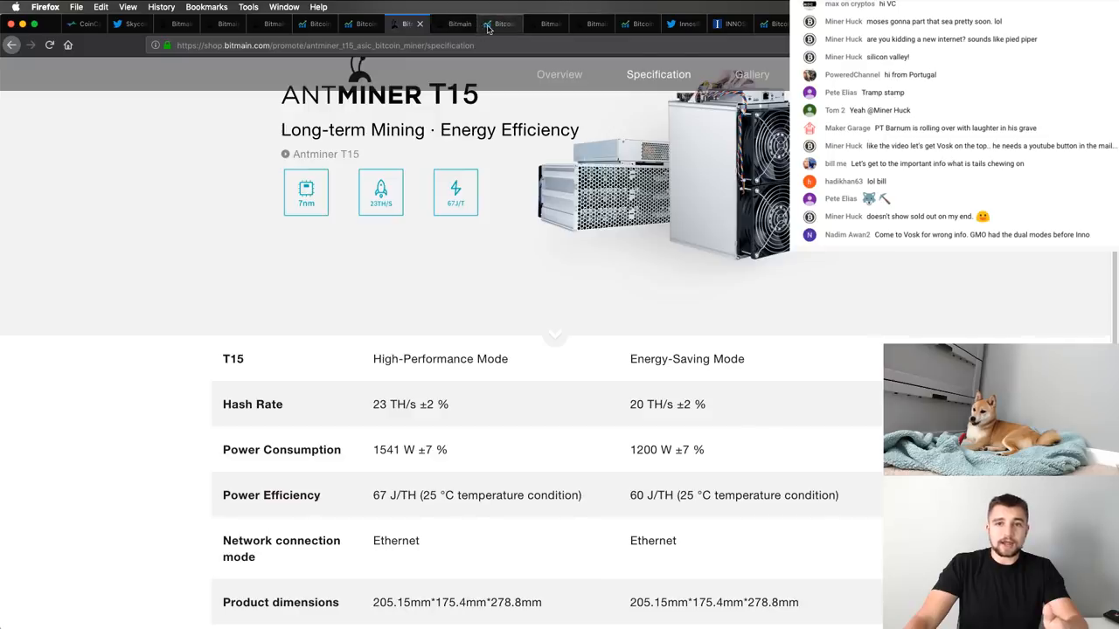
Enter 20 TH/s and 1200 W for $21.97 monthly profit, checking the T15's $913 price
left_click(498, 25)
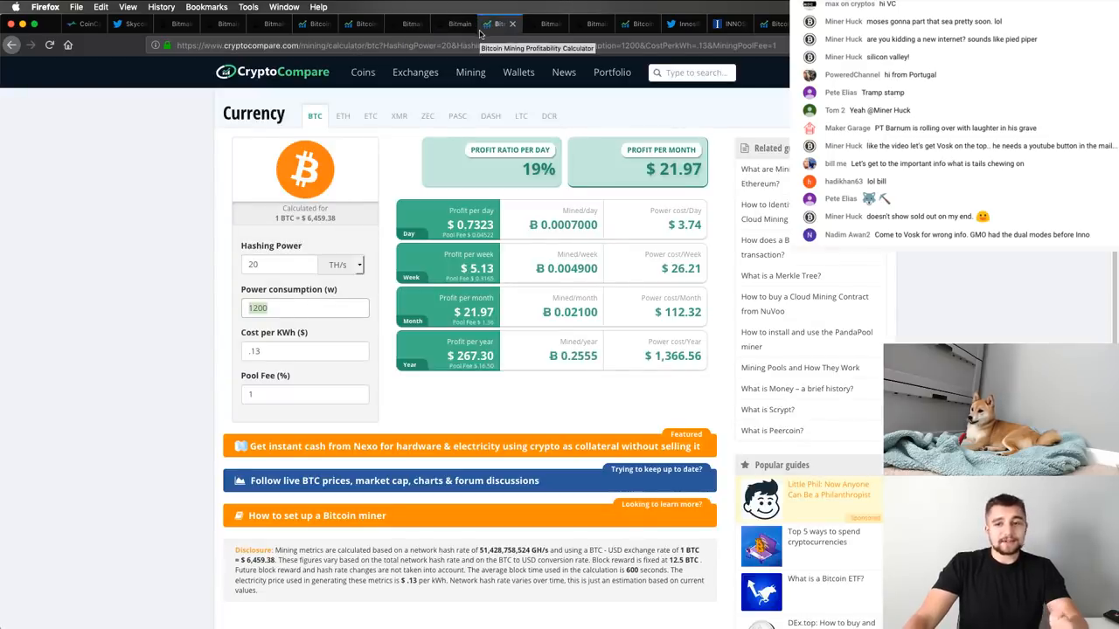
mouse_move(376, 280)
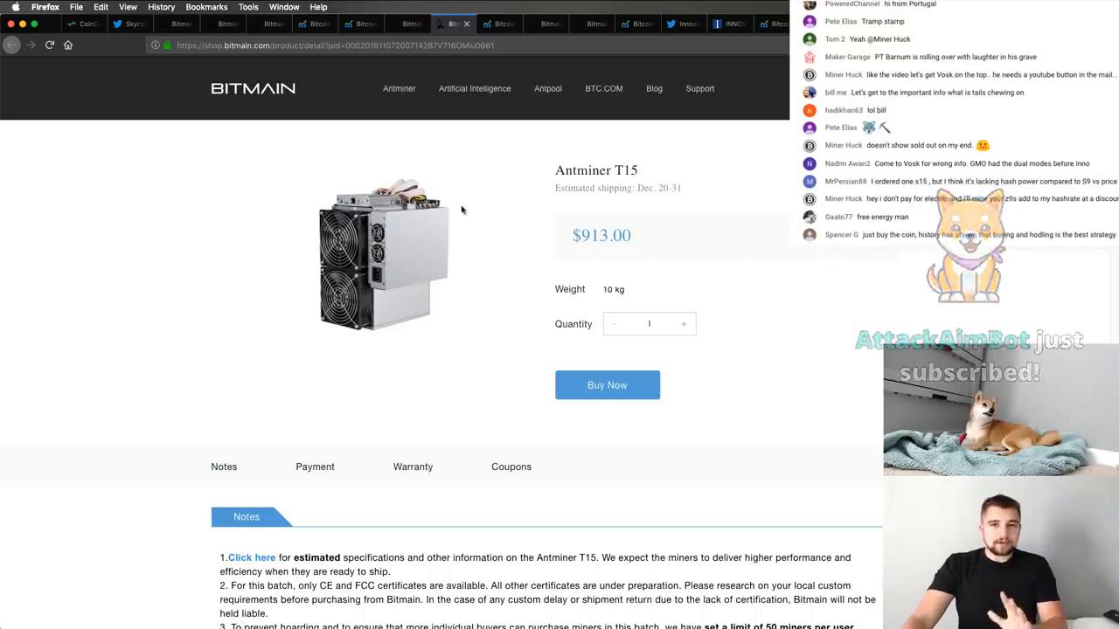
left_click(452, 25)
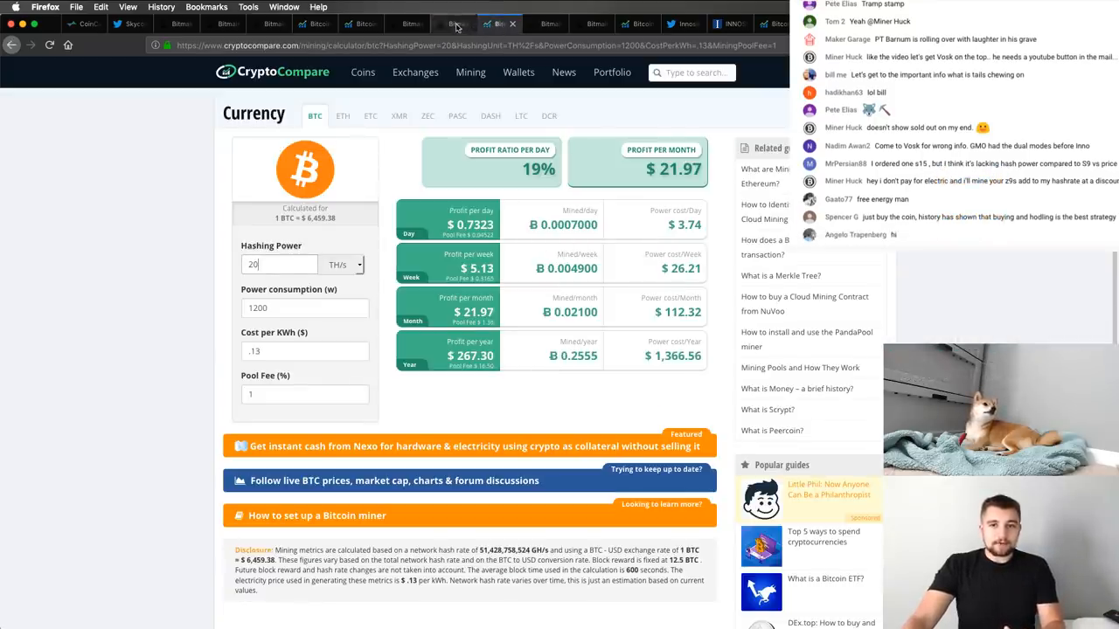
left_click(500, 25)
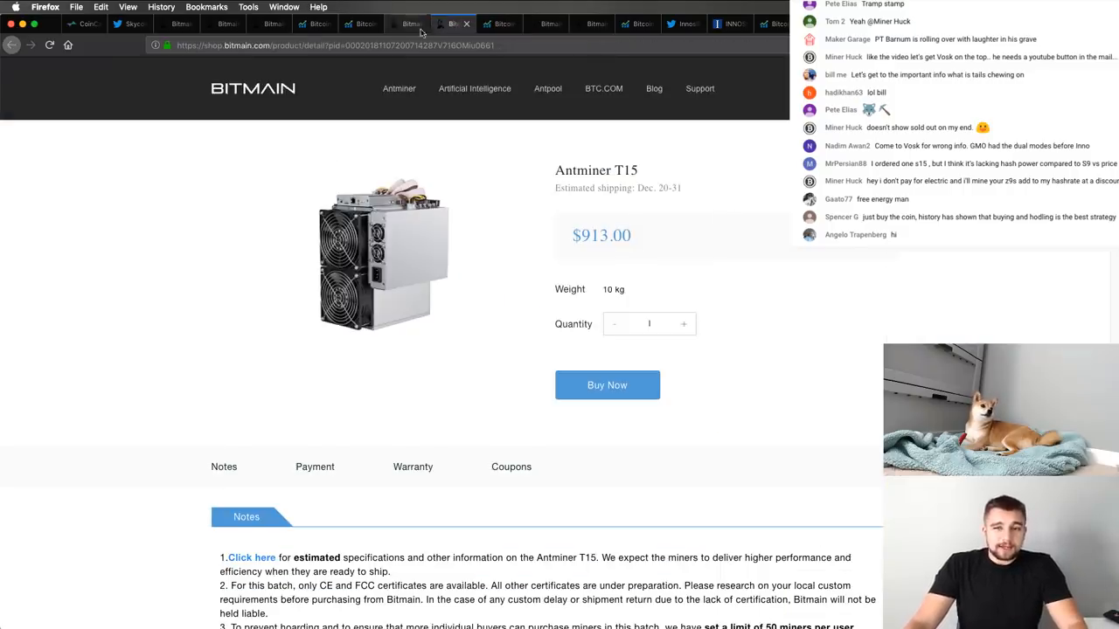
Show the Antminer T15 page at $913.00 with estimated December shipping
left_click(411, 24)
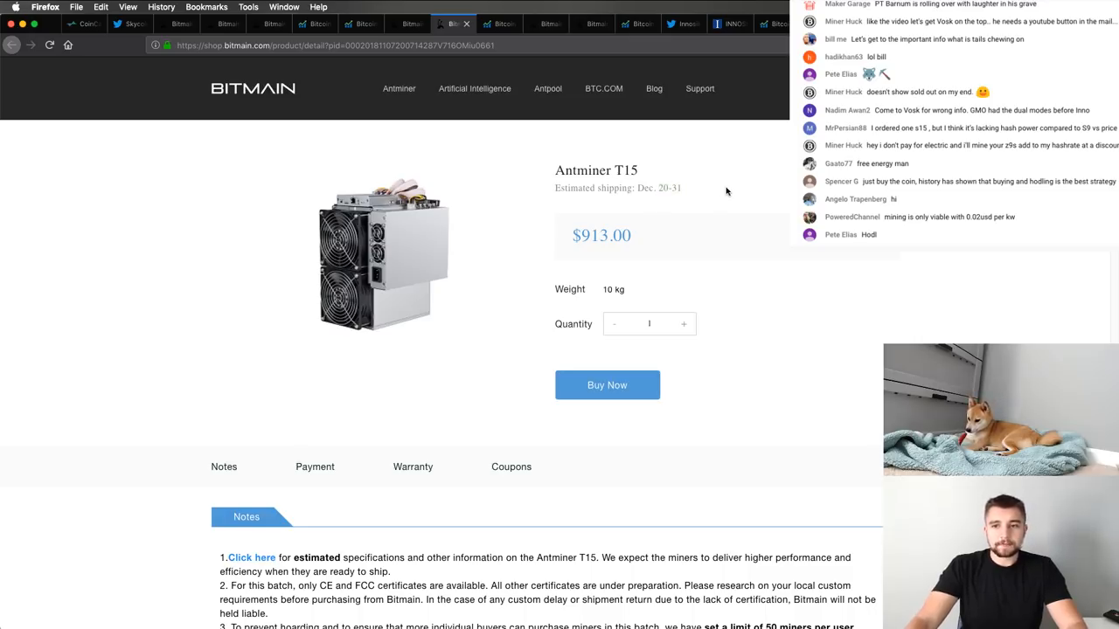
mouse_move(717, 189)
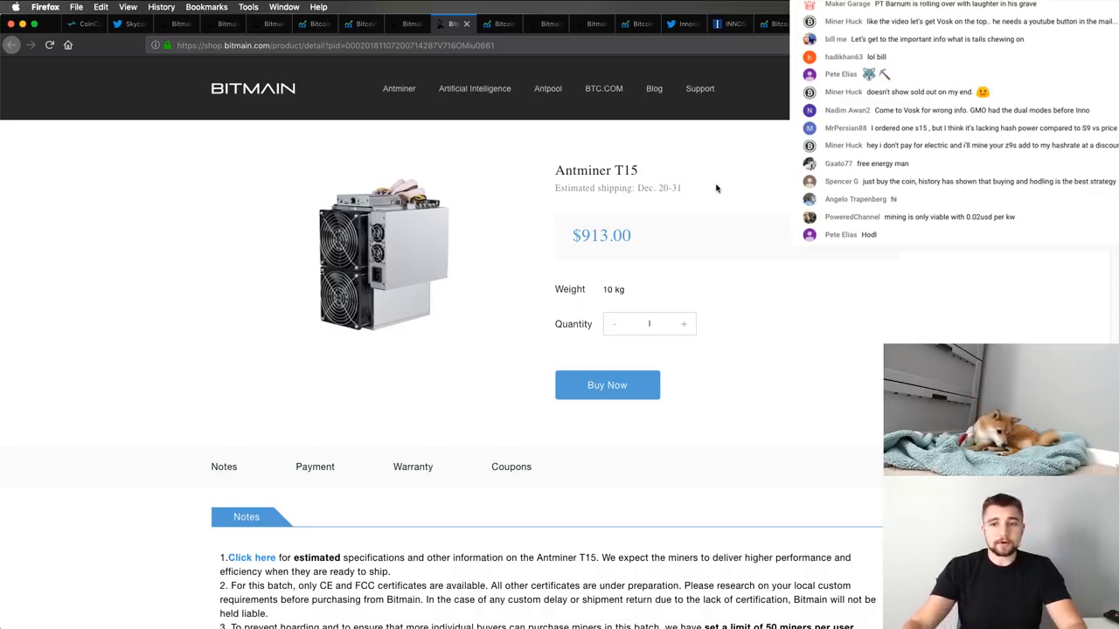
mouse_move(750, 194)
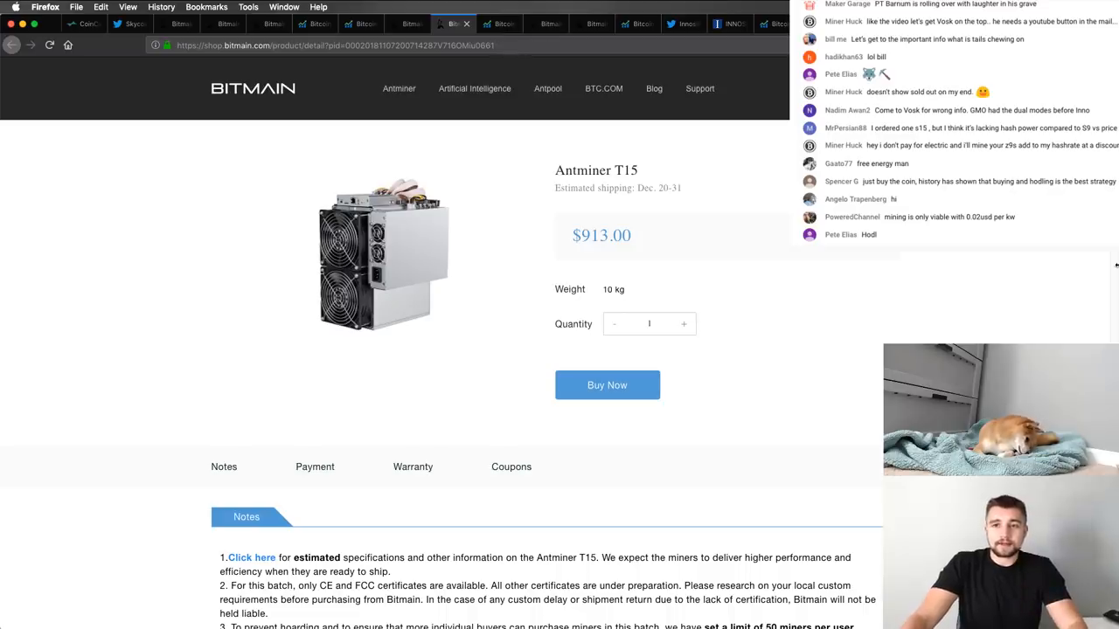
View the sold-out Innosilicon T2T-32T miner at 1568 USD and its specifications
left_click(726, 24)
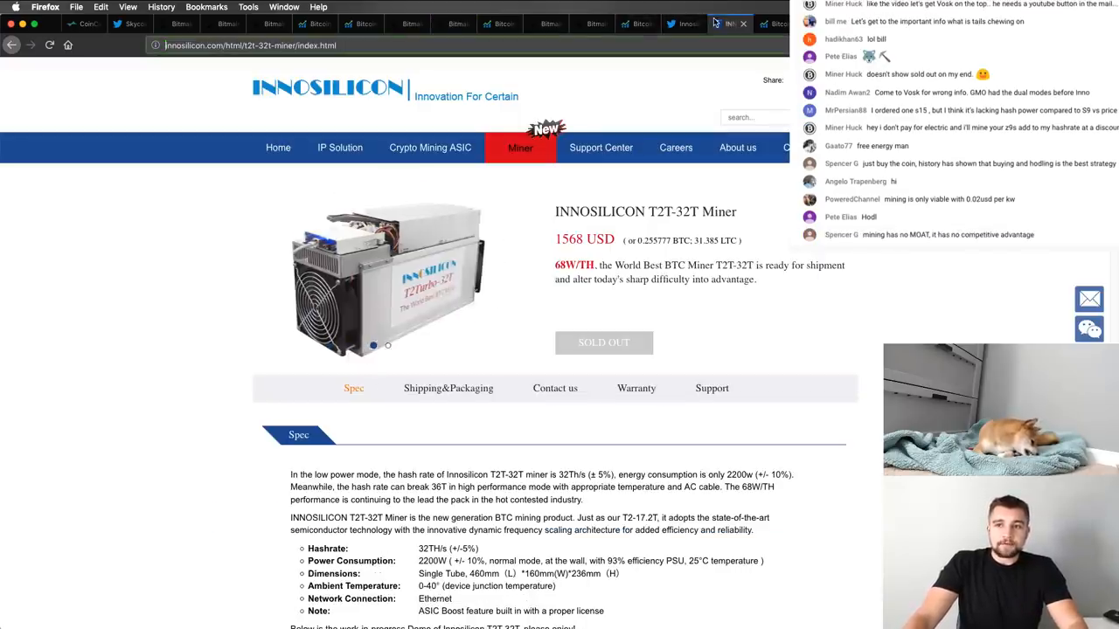
left_click(388, 346)
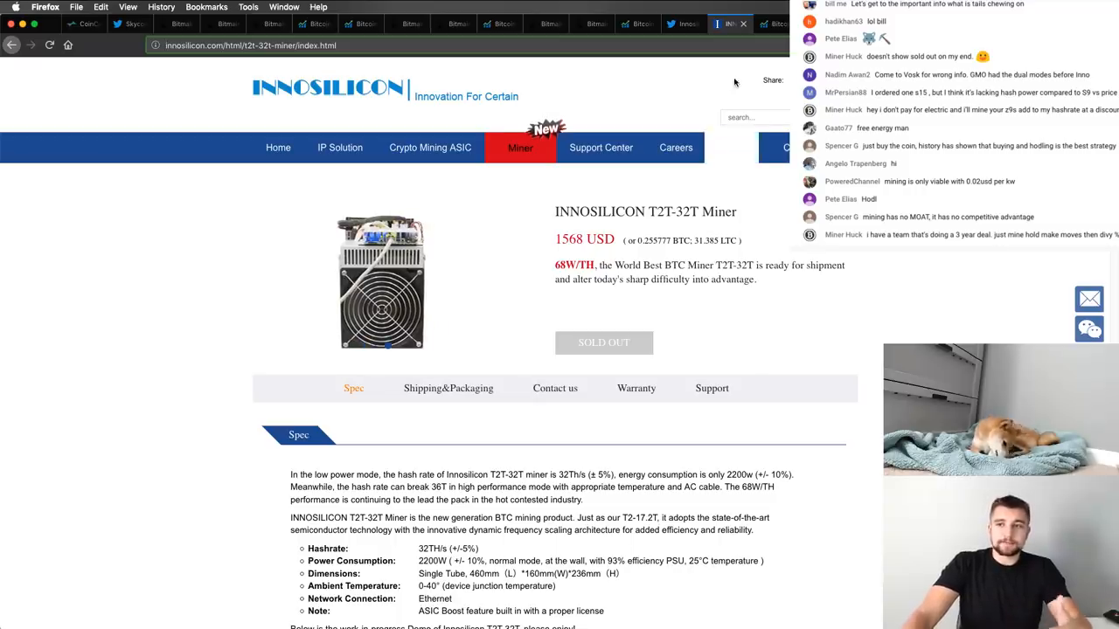
mouse_move(738, 147)
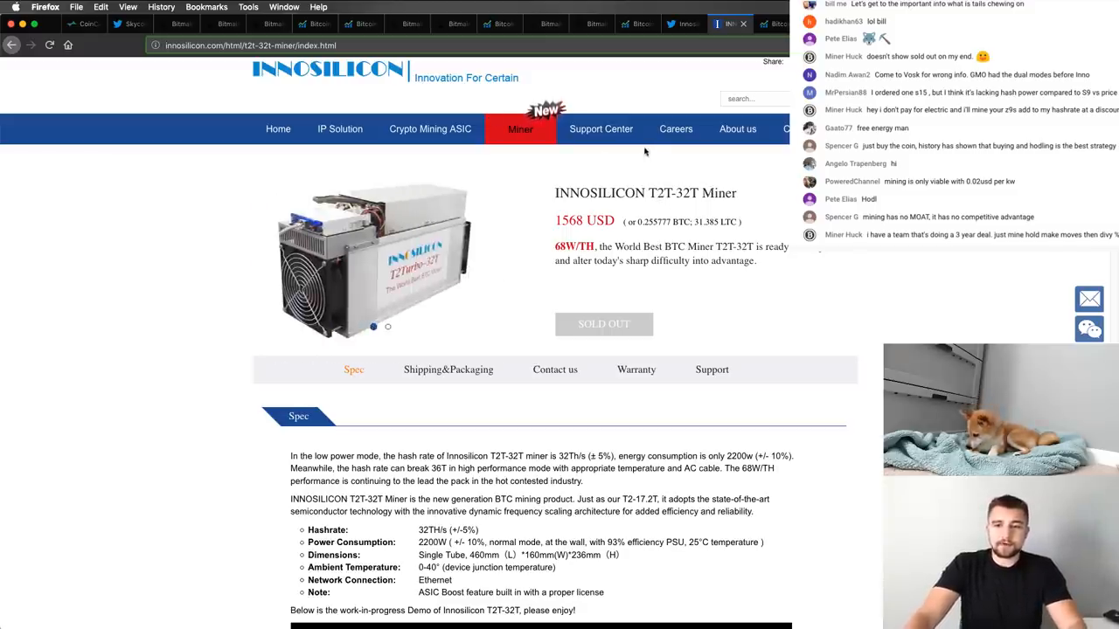
scroll("down", 3)
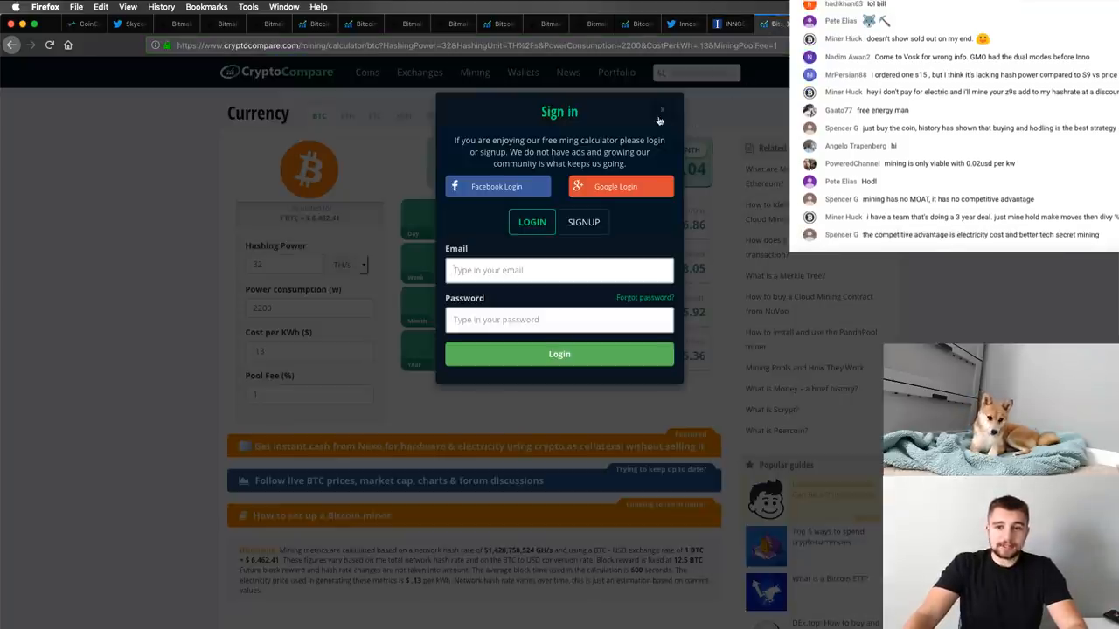
Close the sign-in popup to reveal $9.04 monthly profit for 32 TH/s at 2200 W
left_click(662, 112)
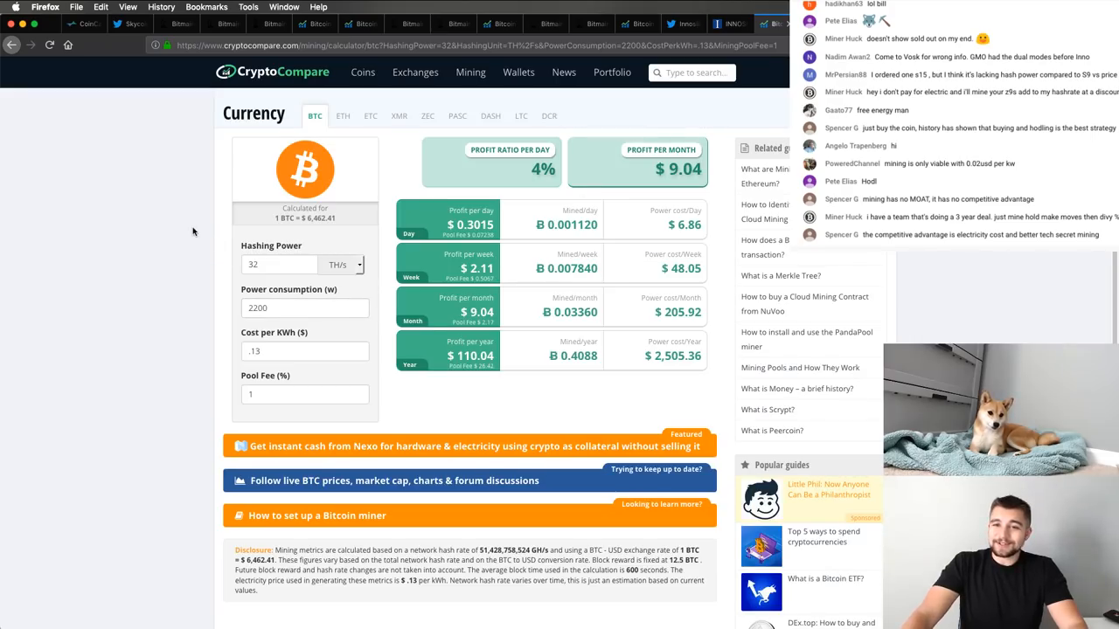
left_click(297, 350)
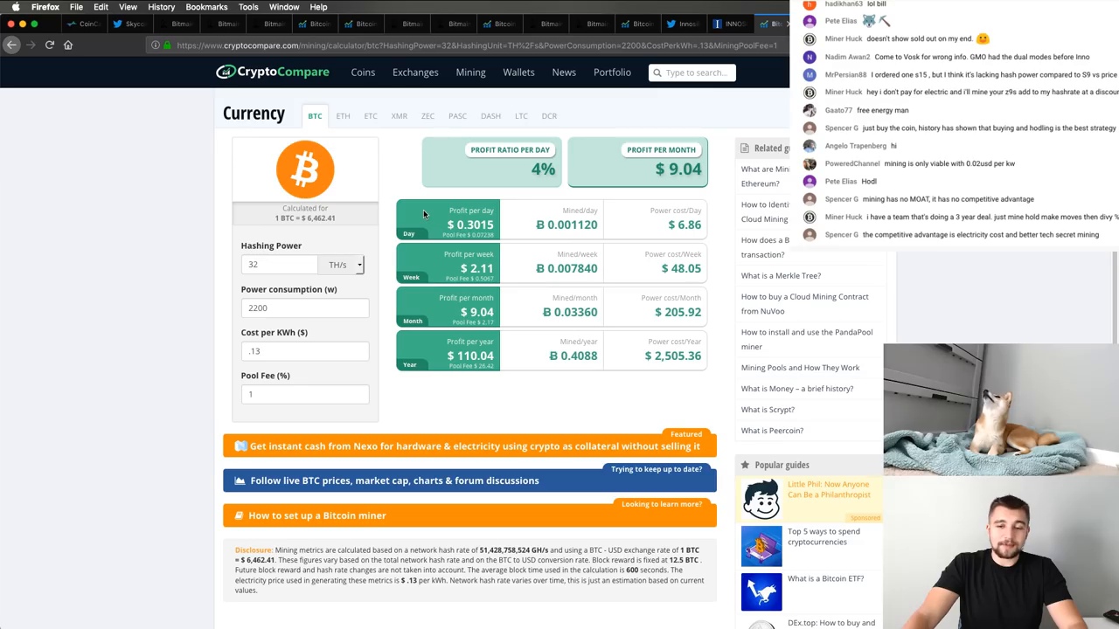
mouse_move(713, 96)
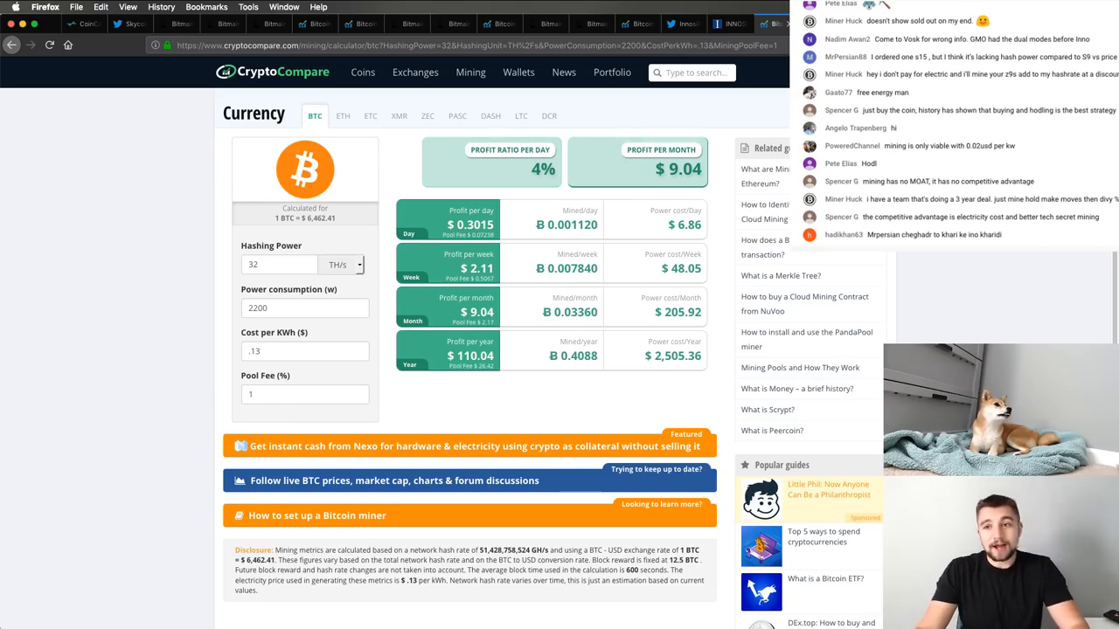
View Innosilicon Miner's T3 pre-order promotional image on Twitter
left_click(681, 25)
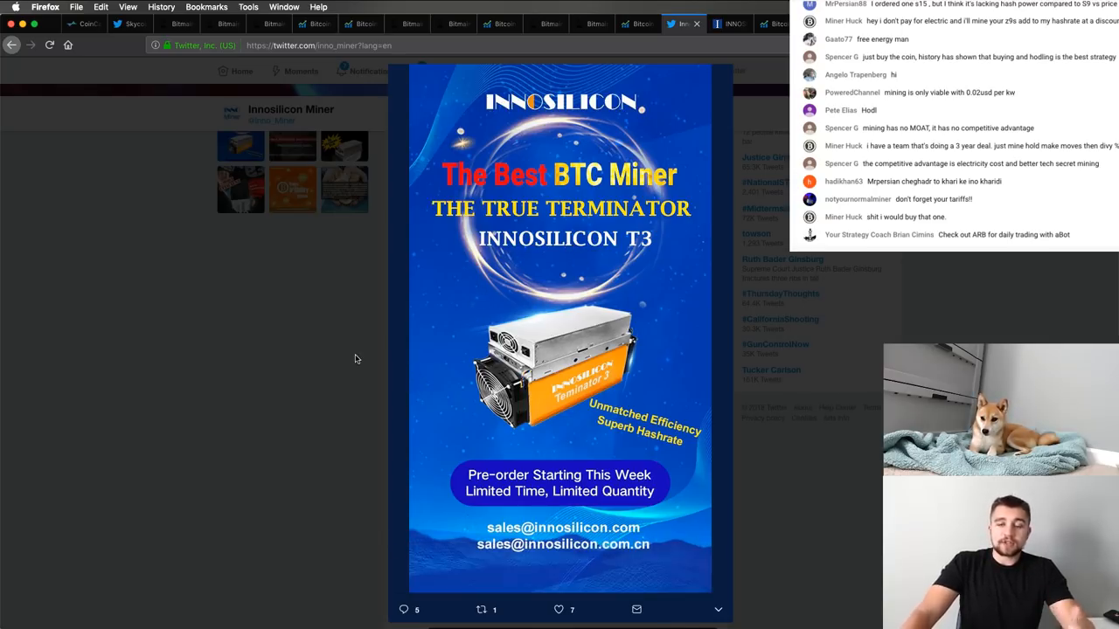
mouse_move(325, 343)
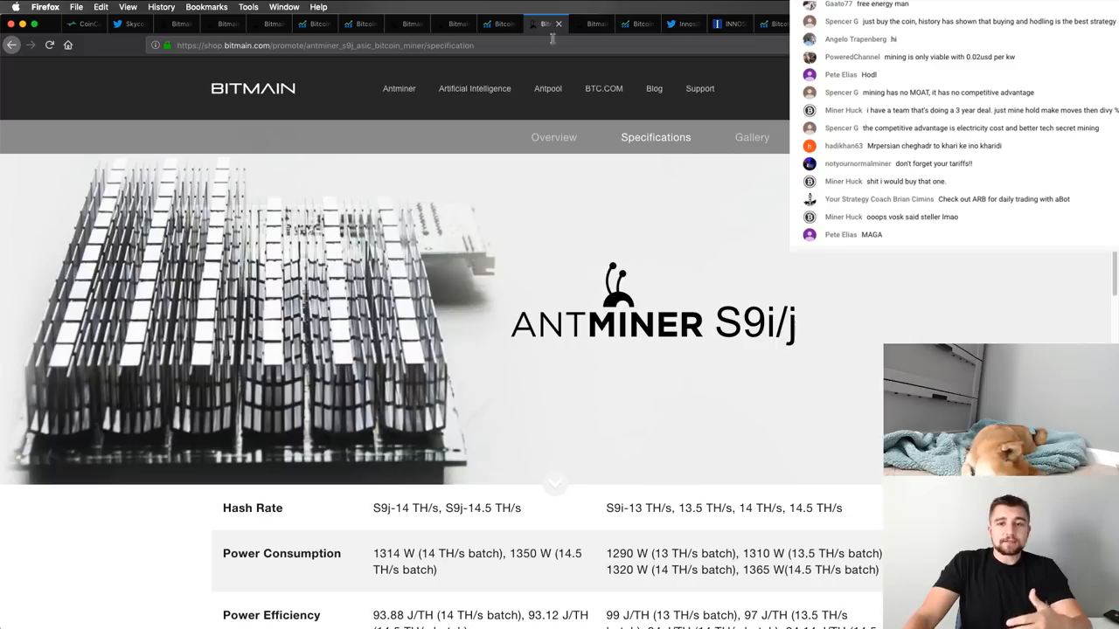
mouse_move(496, 255)
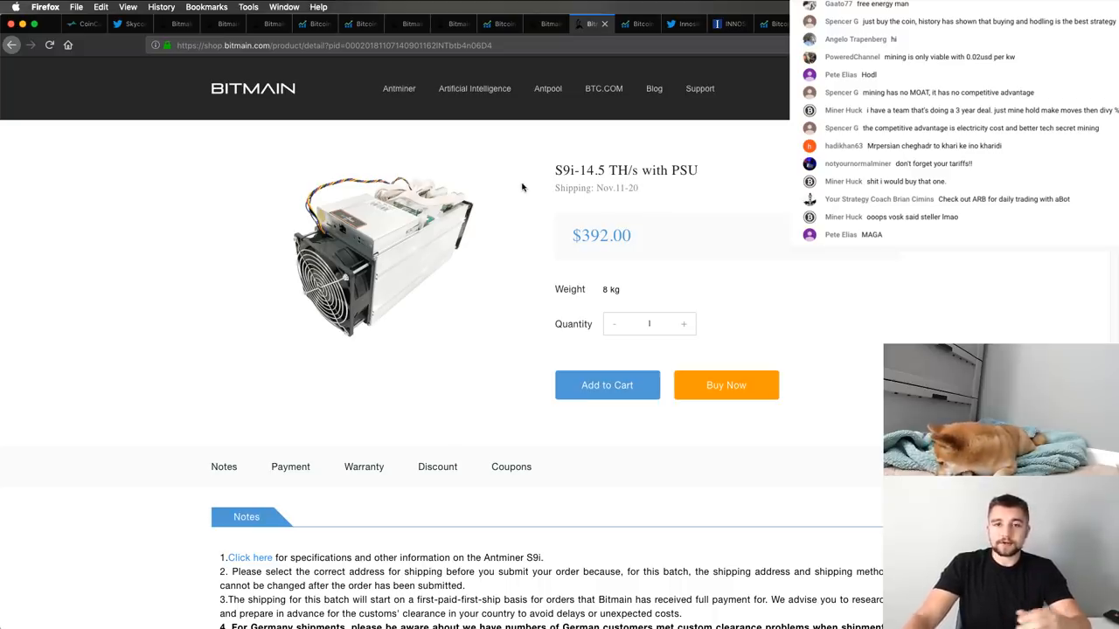
mouse_move(1084, 279)
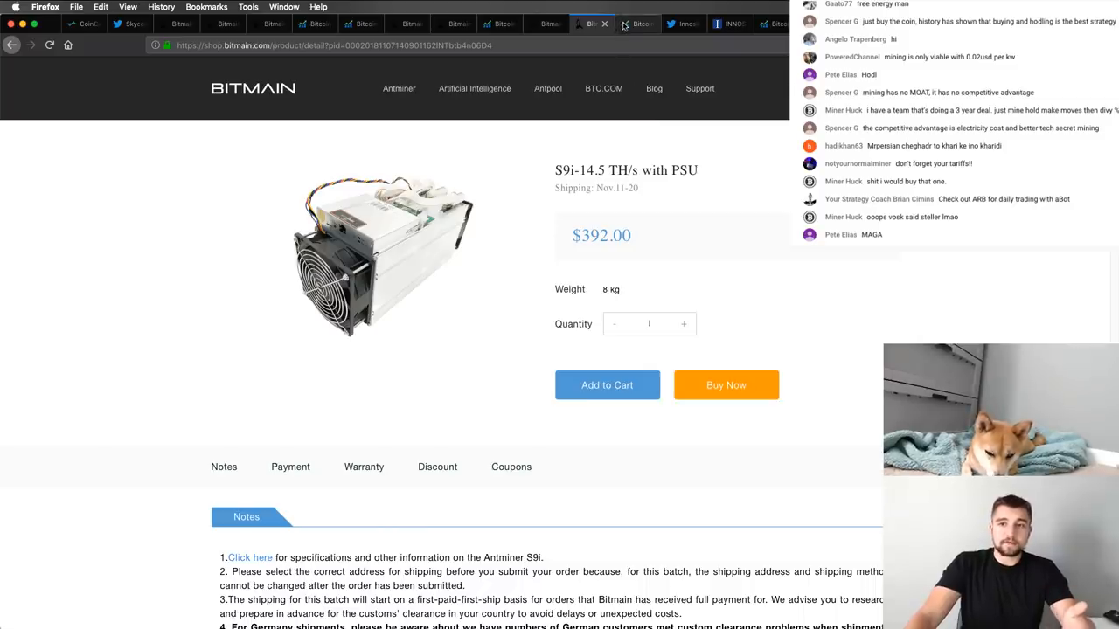
Check the S9i's CryptoCompare profit estimate (−$25.64 monthly at 14.5 TH/s, 1314 W) and return to its $392 listing
left_click(639, 24)
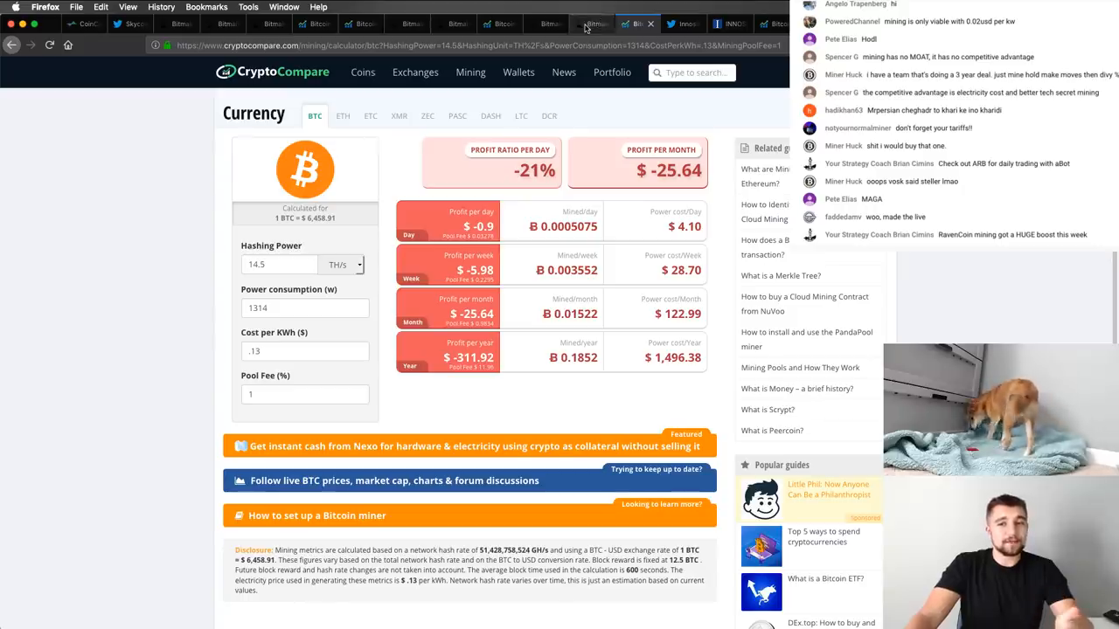
left_click(591, 24)
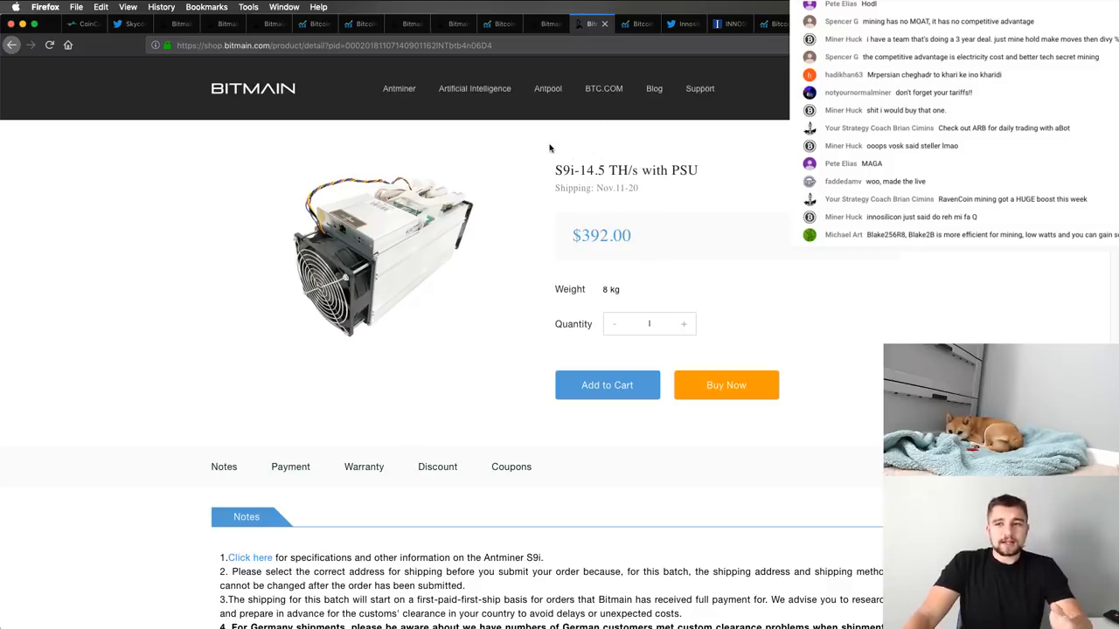
mouse_move(346, 63)
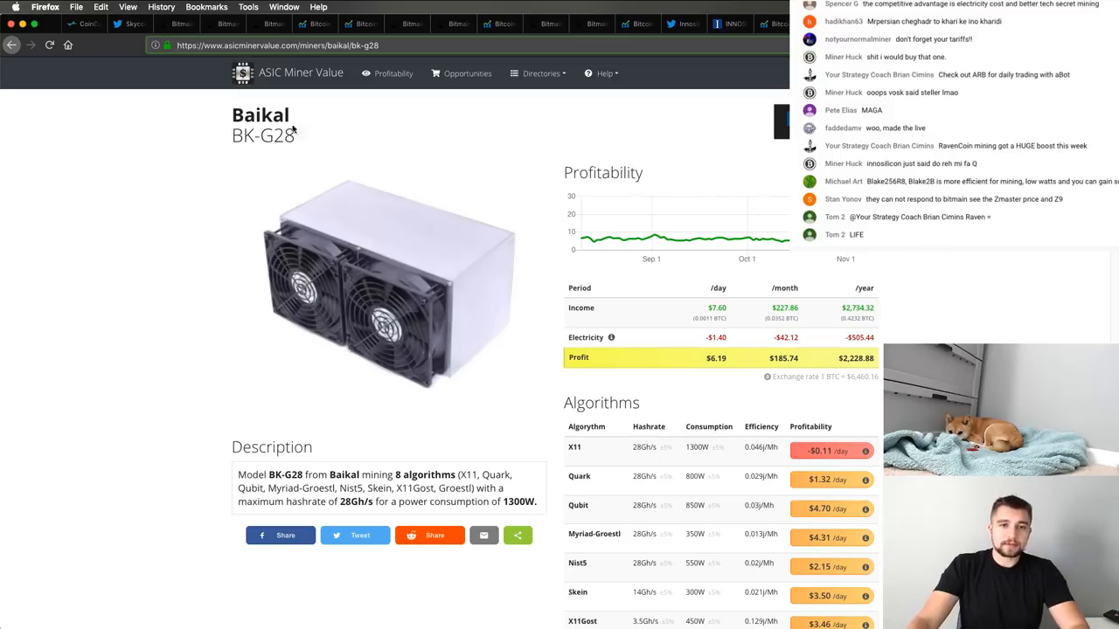
mouse_move(286, 164)
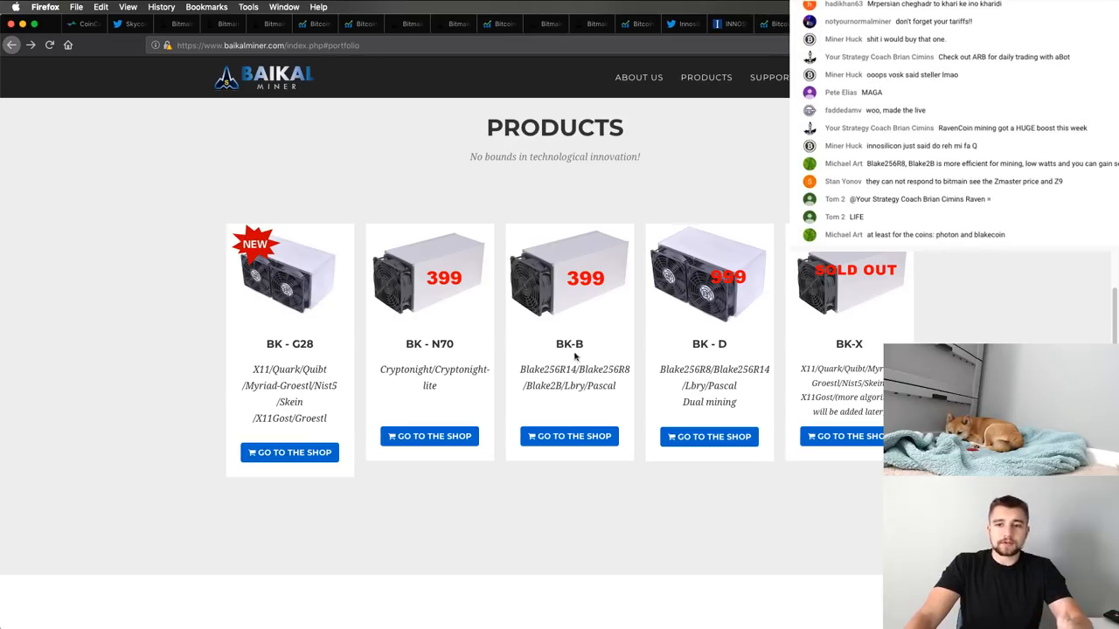
mouse_move(405, 182)
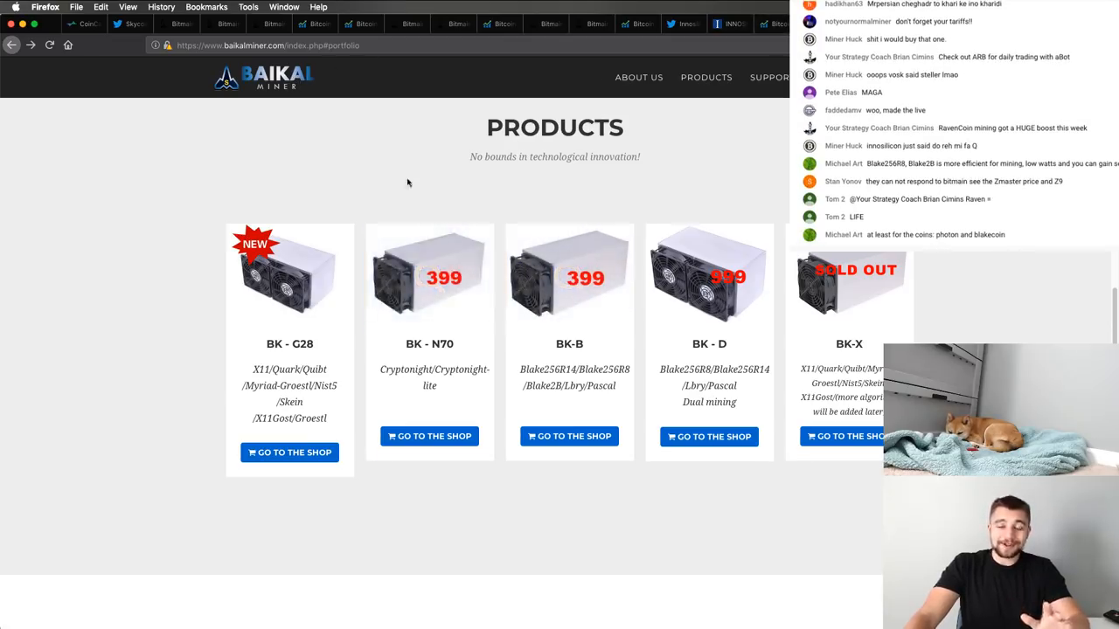
mouse_move(423, 157)
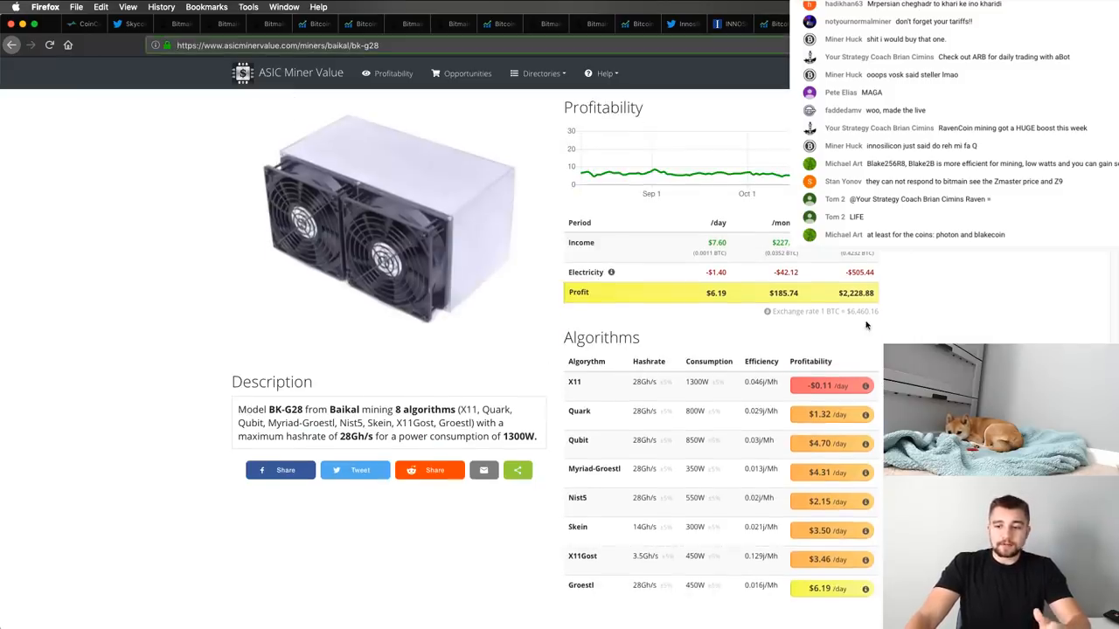
Scroll the Baikal BK-G28 page down to its Profitability and Algorithms tables
scroll("down", 3)
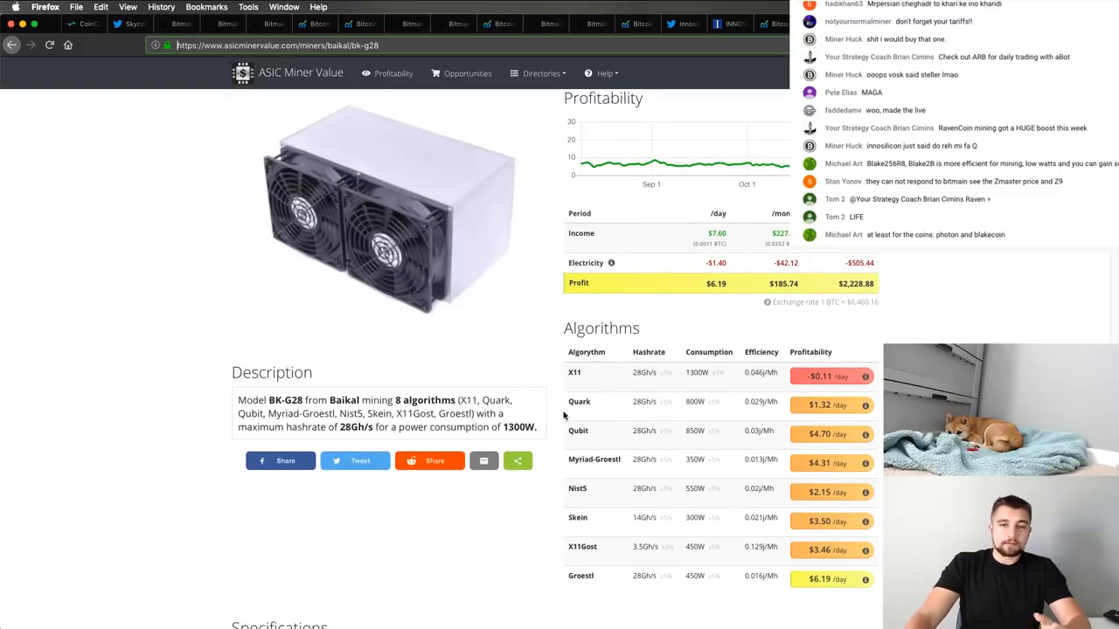
mouse_move(797, 612)
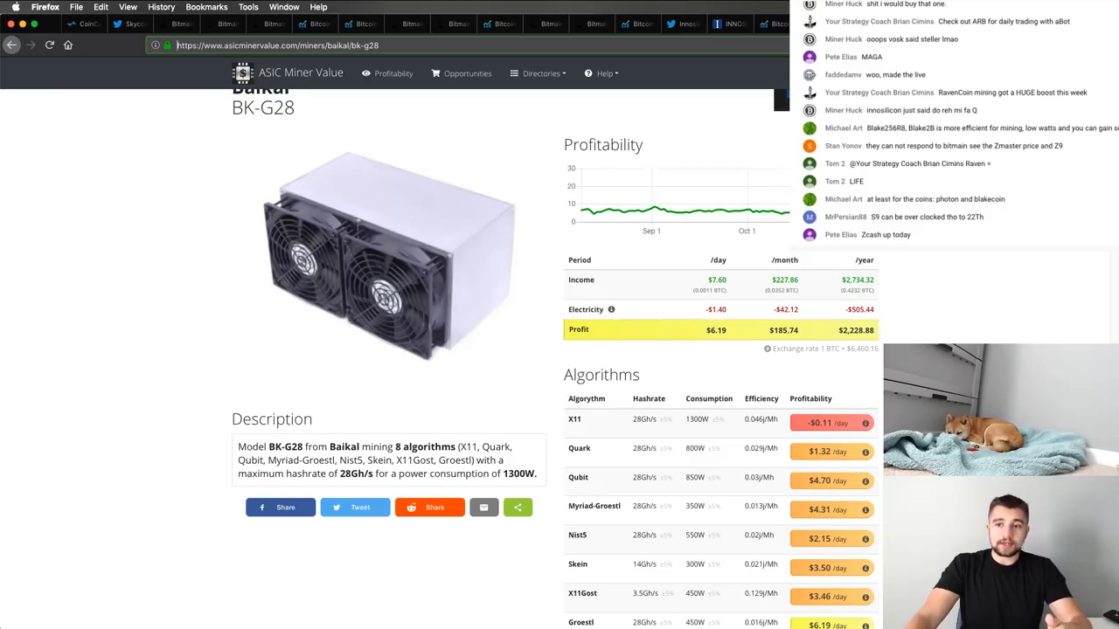
scroll("down", 3)
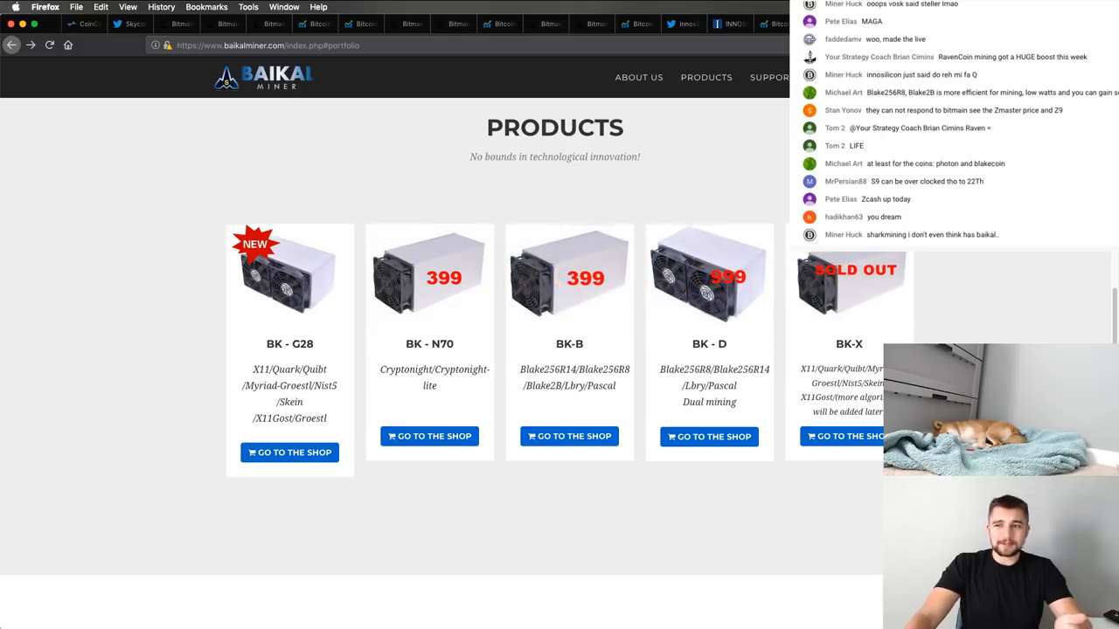
View the BK-G28 product page on baikalminer.com and settle on its Hash Rate & Power table
left_click(290, 273)
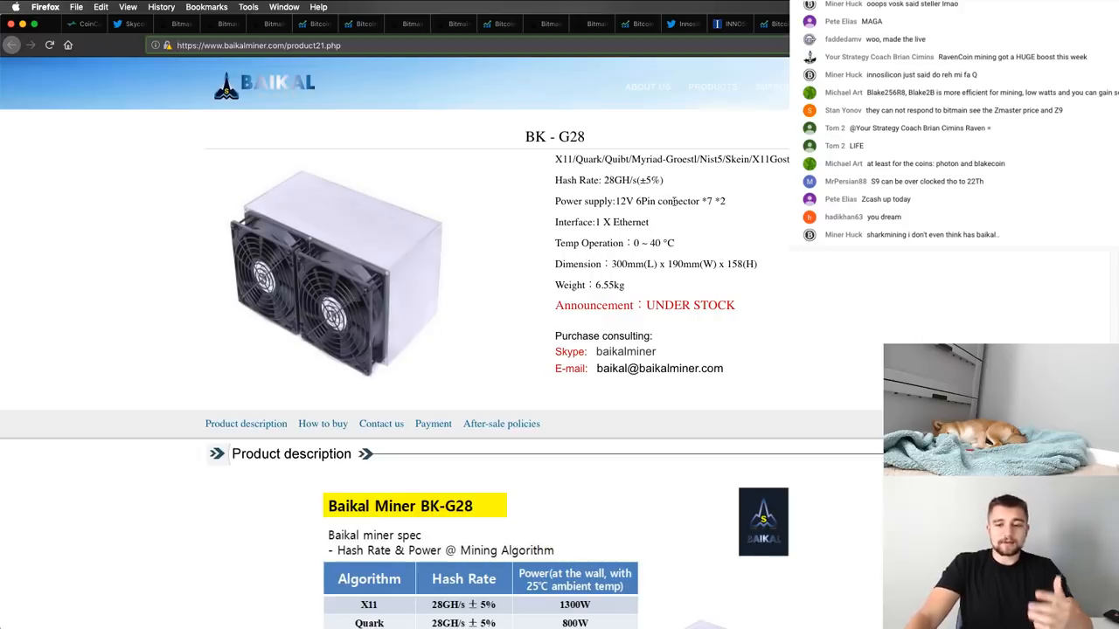
scroll("down", 3)
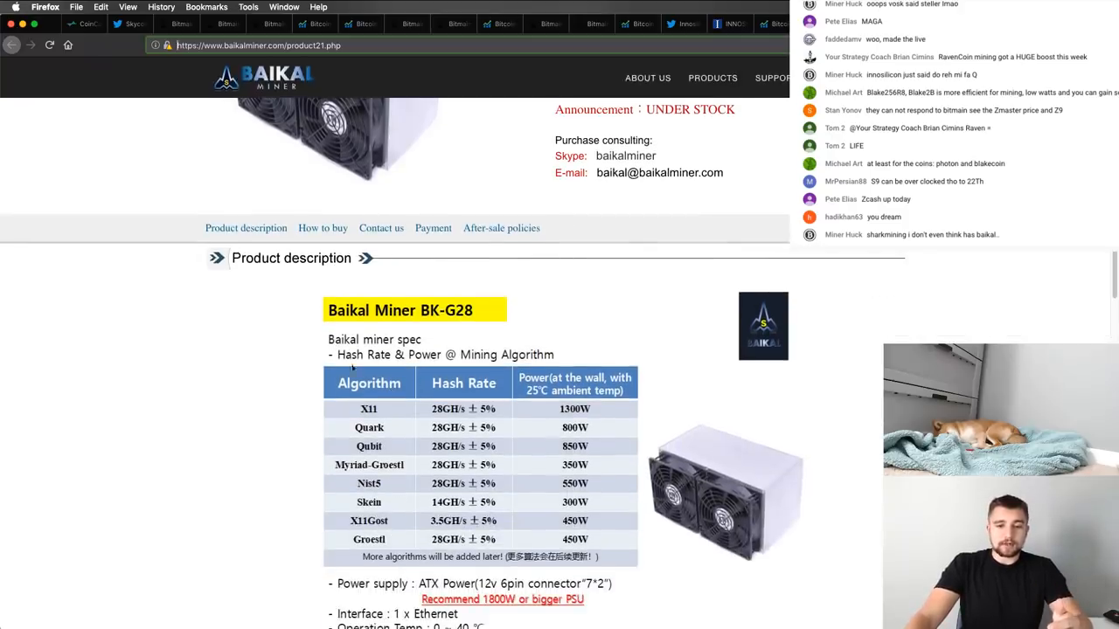
scroll("down", 3)
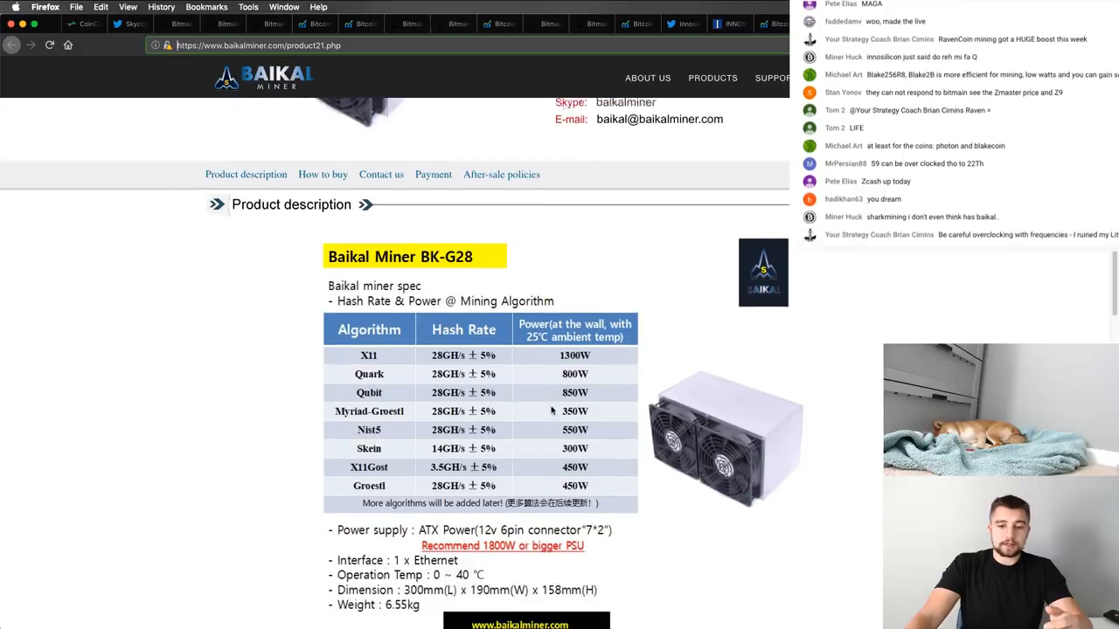
scroll("up", 3)
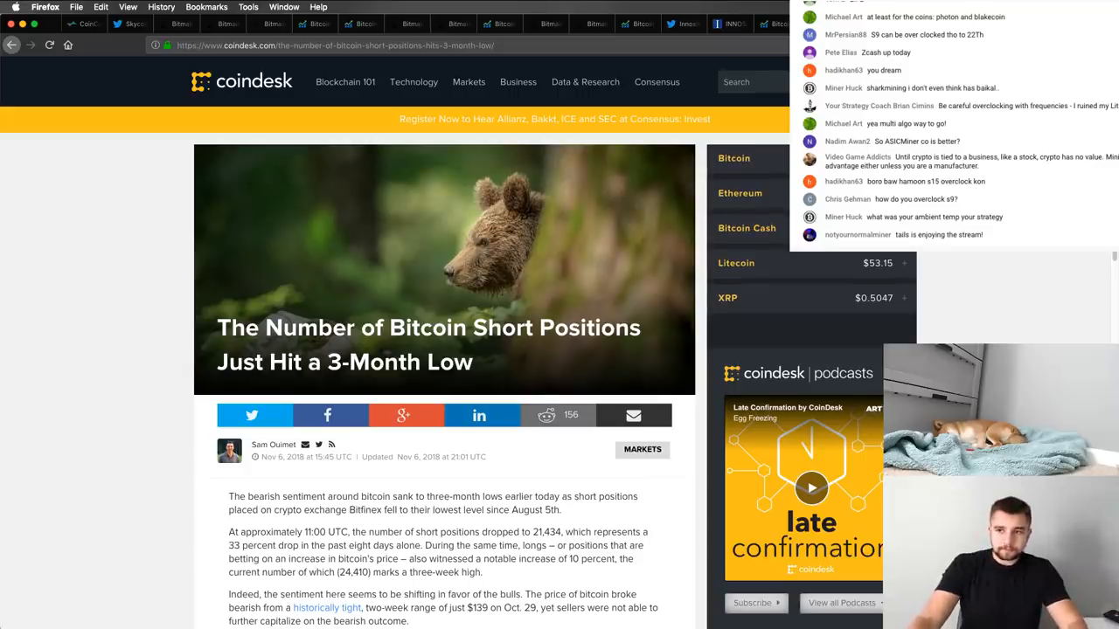
Read the bitcoin shorts article down to its BTC/USD Longs, Shorts and Price chart section
scroll("down", 3)
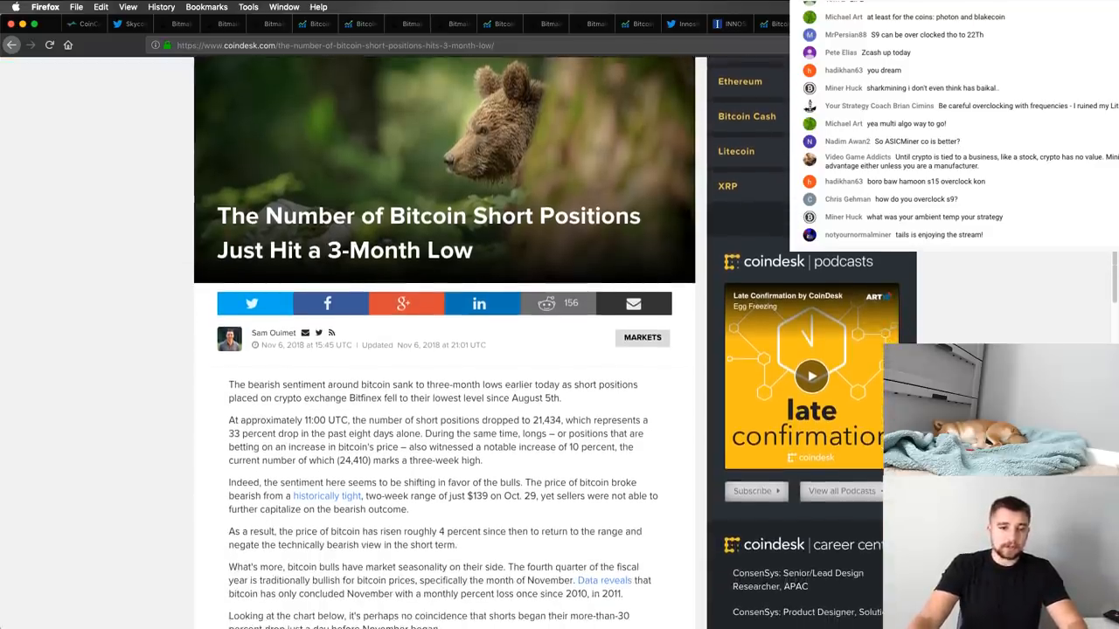
scroll("down", 3)
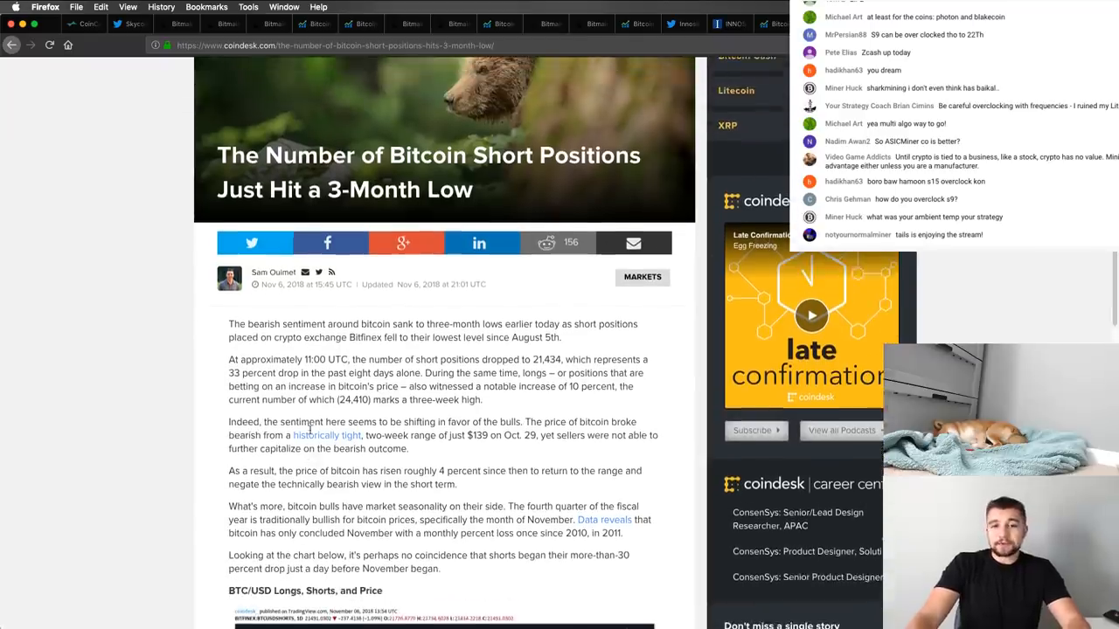
scroll("down", 3)
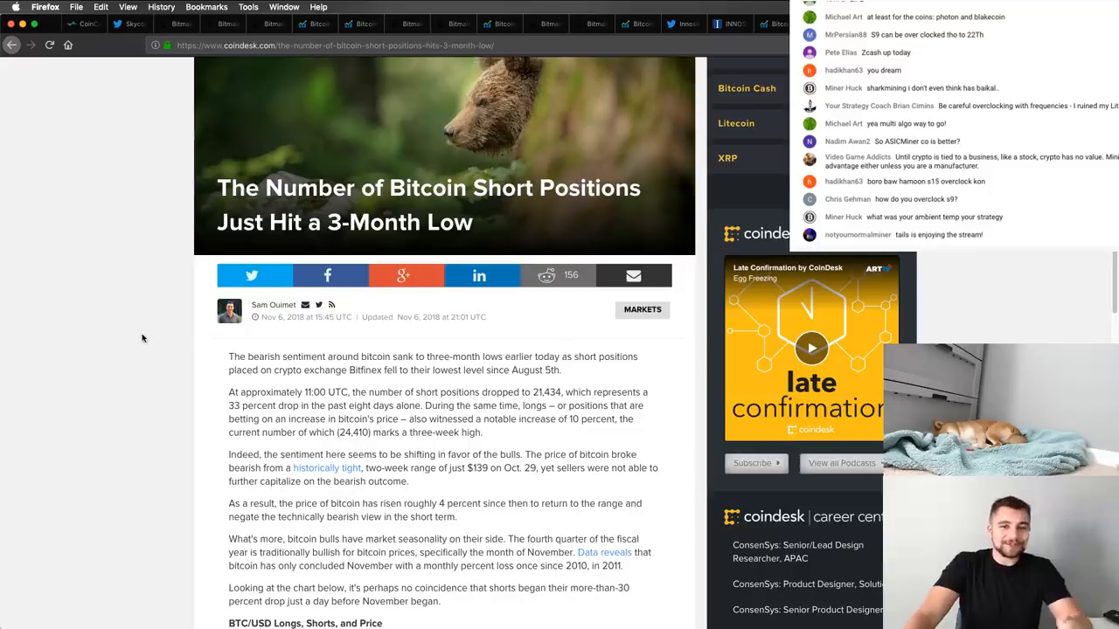
scroll("down", 3)
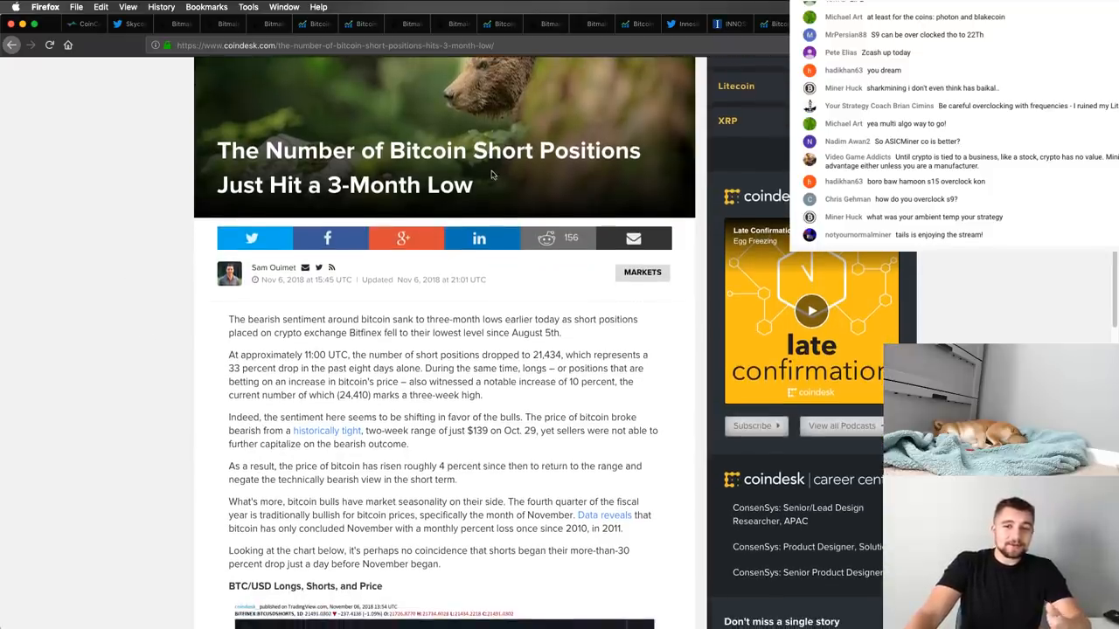
scroll("down", 3)
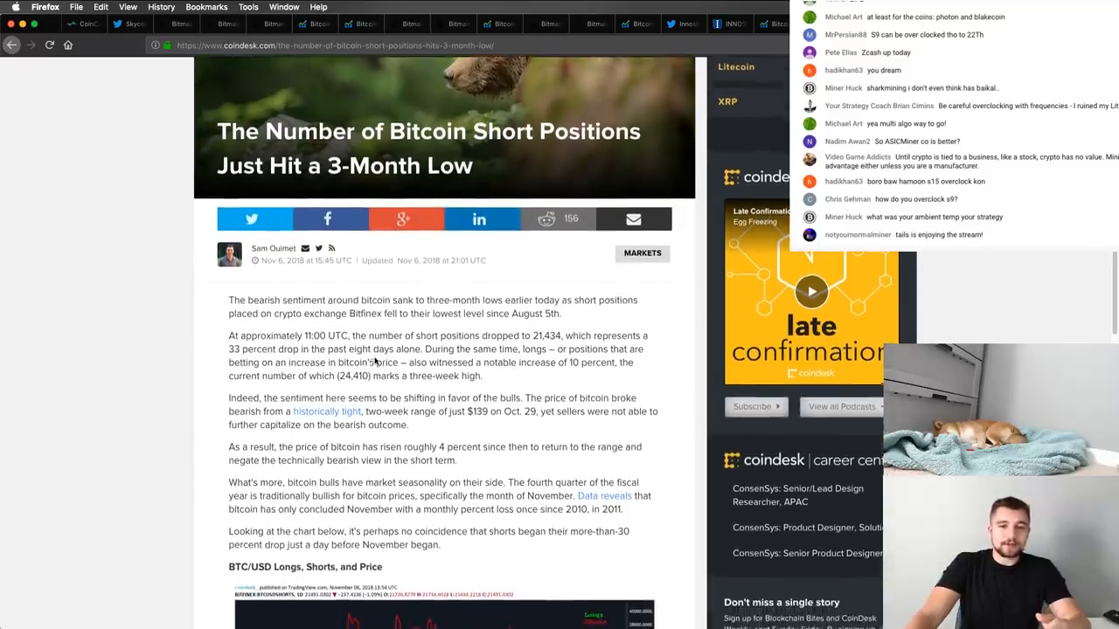
scroll("down", 3)
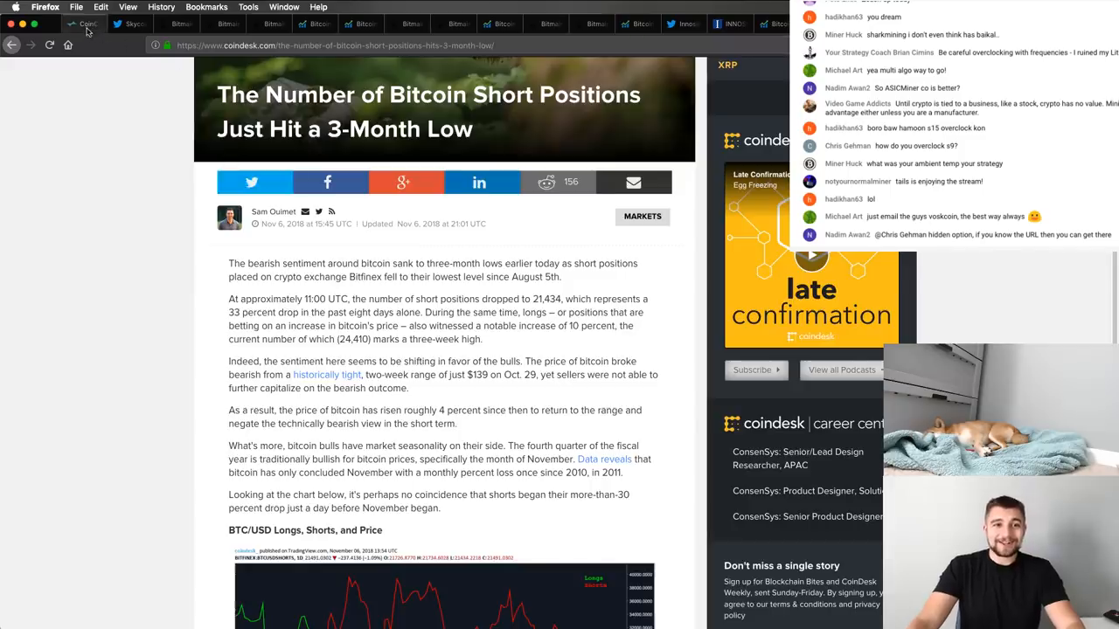
left_click(84, 24)
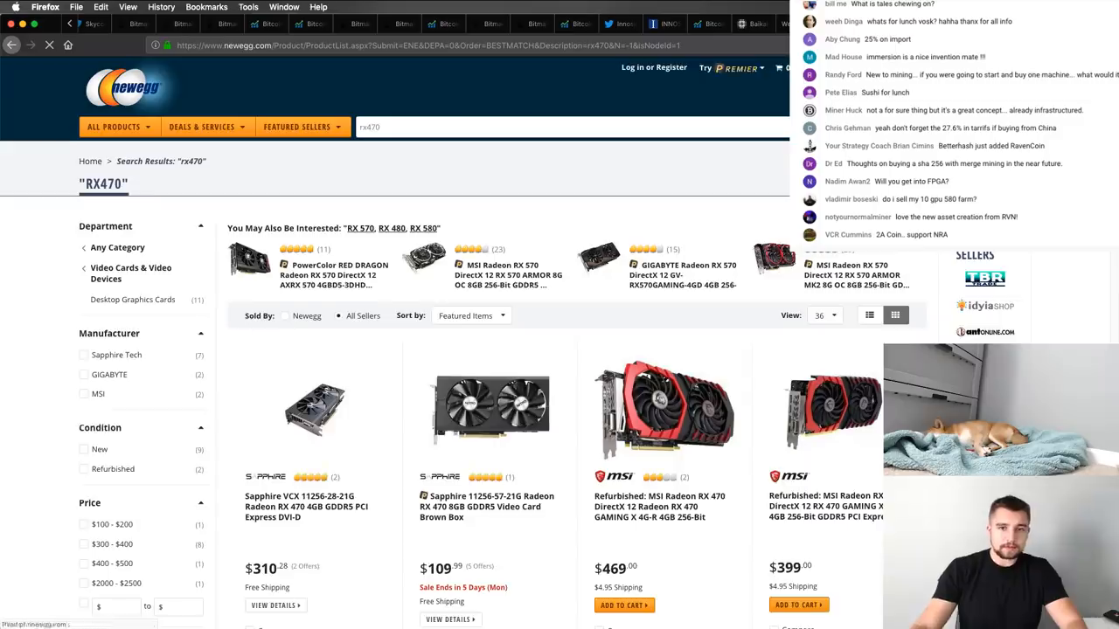
Open the Sapphire Radeon RX 470 8GB ($109.99) listing from the RX470 search results
scroll("down", 3)
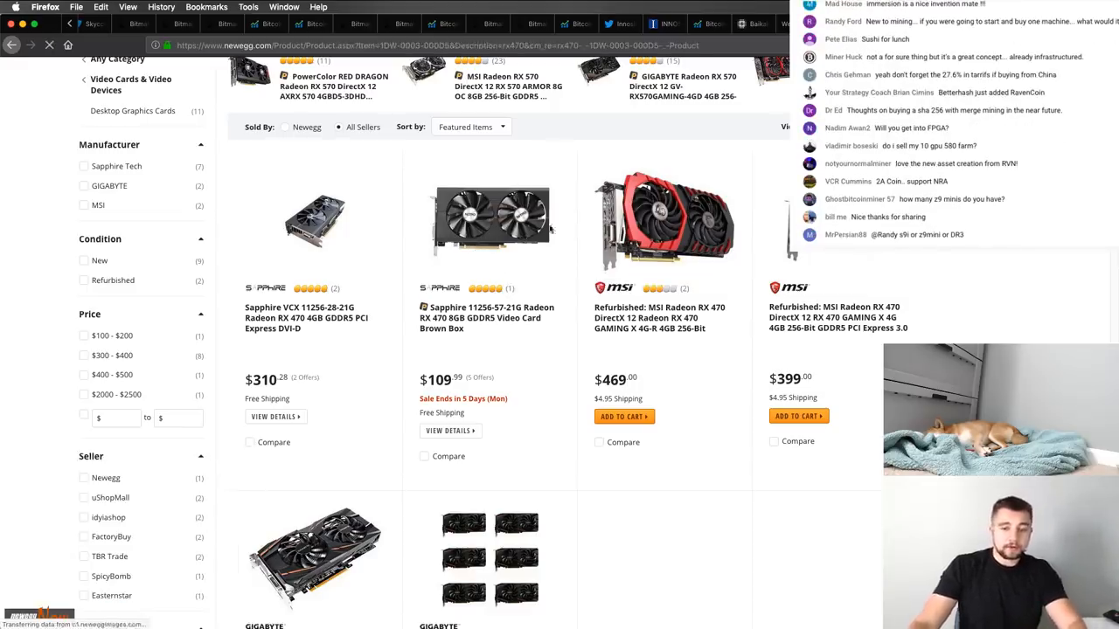
left_click(490, 318)
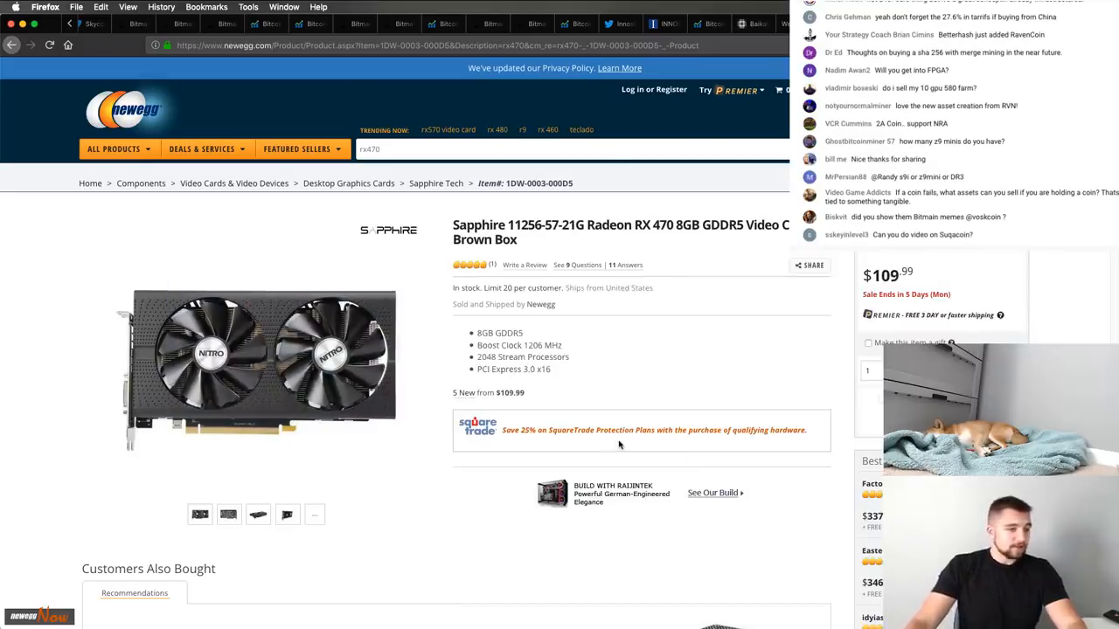
scroll("down", 3)
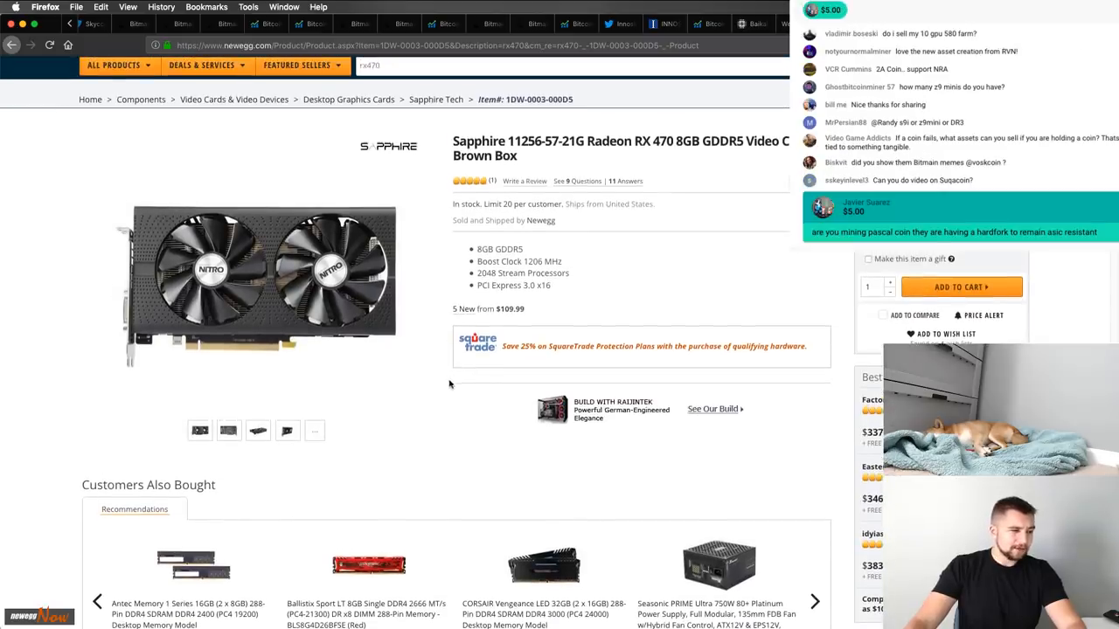
scroll("down", 3)
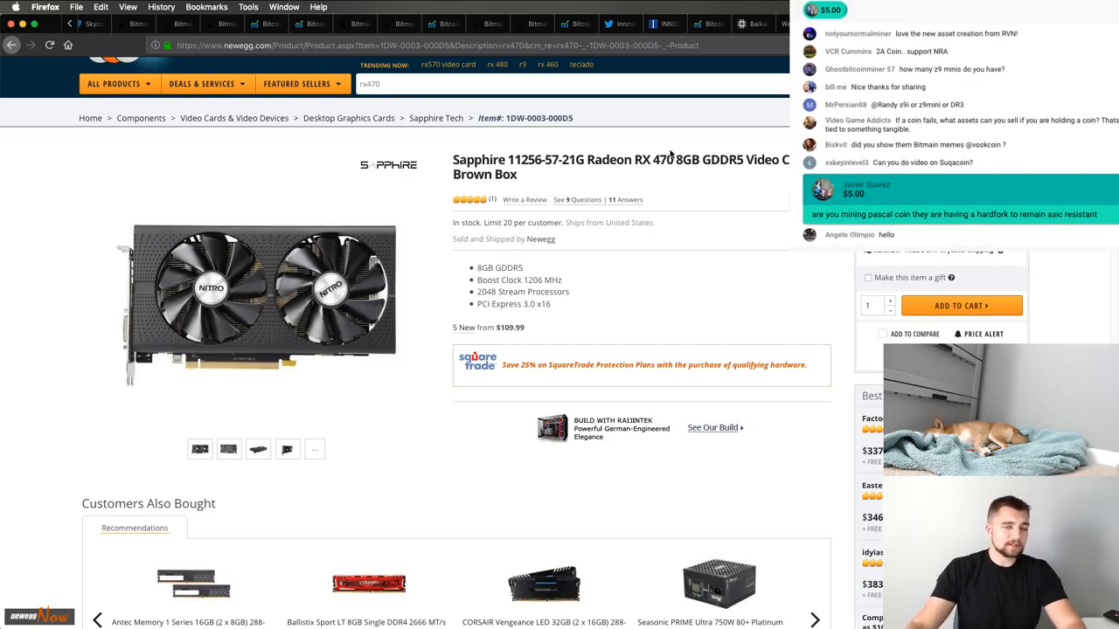
mouse_move(437, 263)
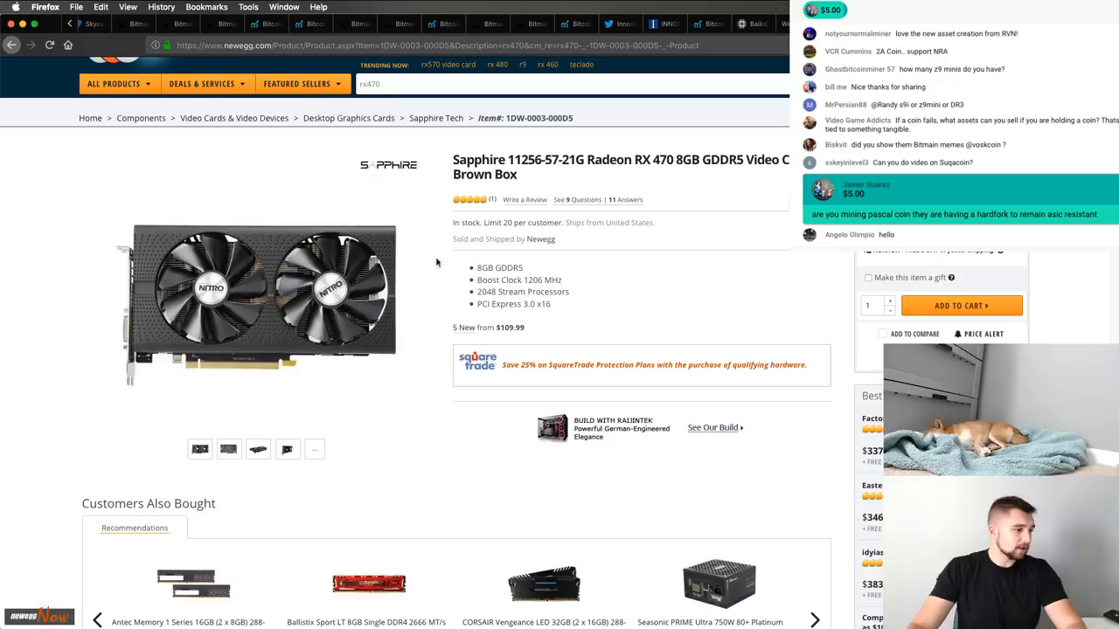